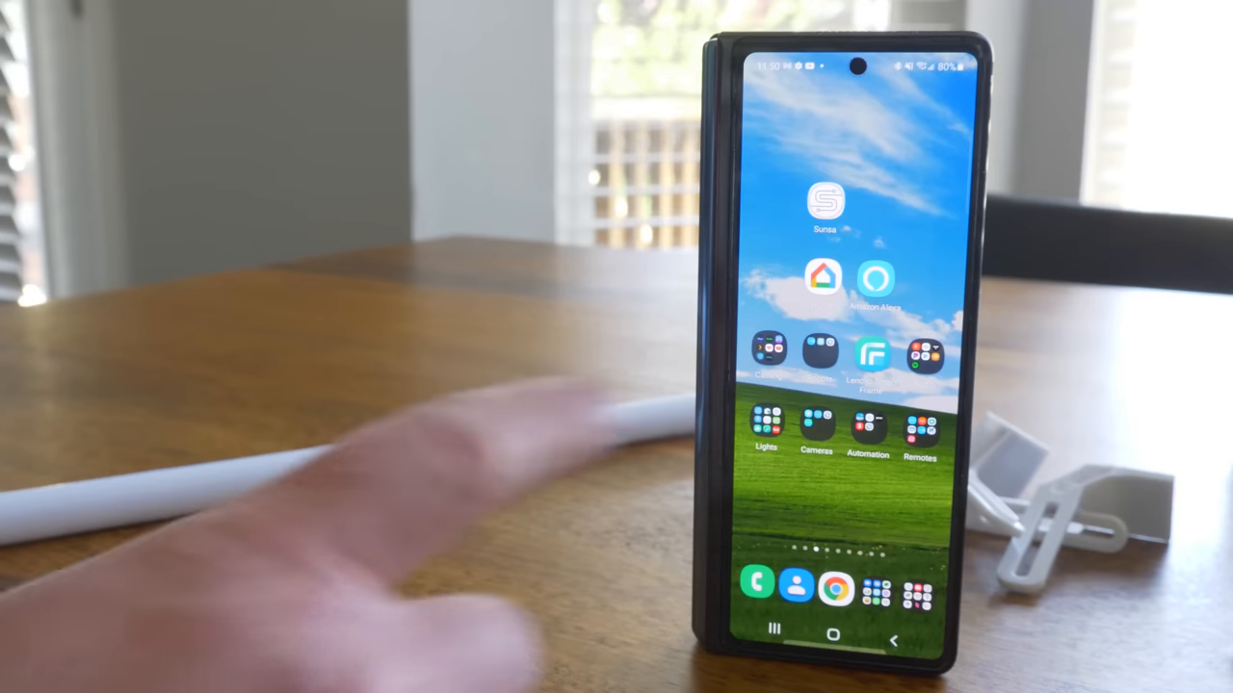
- Launch Sunsa, add a device, start the Sunsa Wand guide and pass the spindle page
click(824, 198)
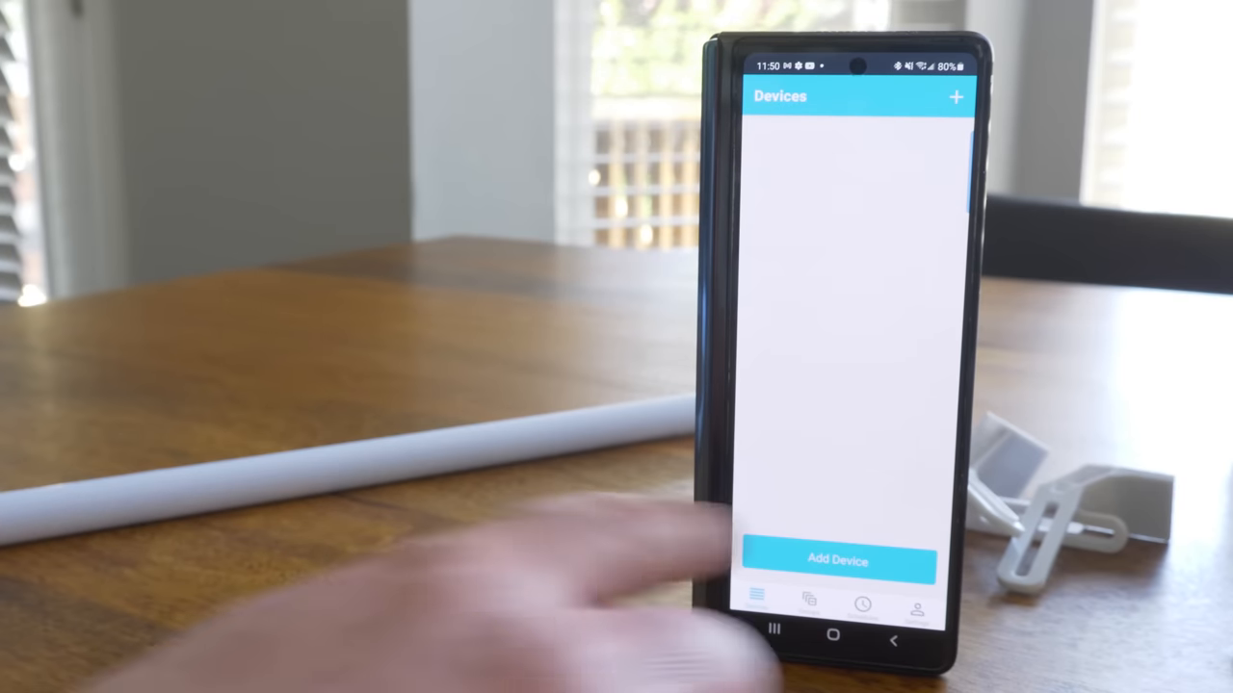
click(836, 560)
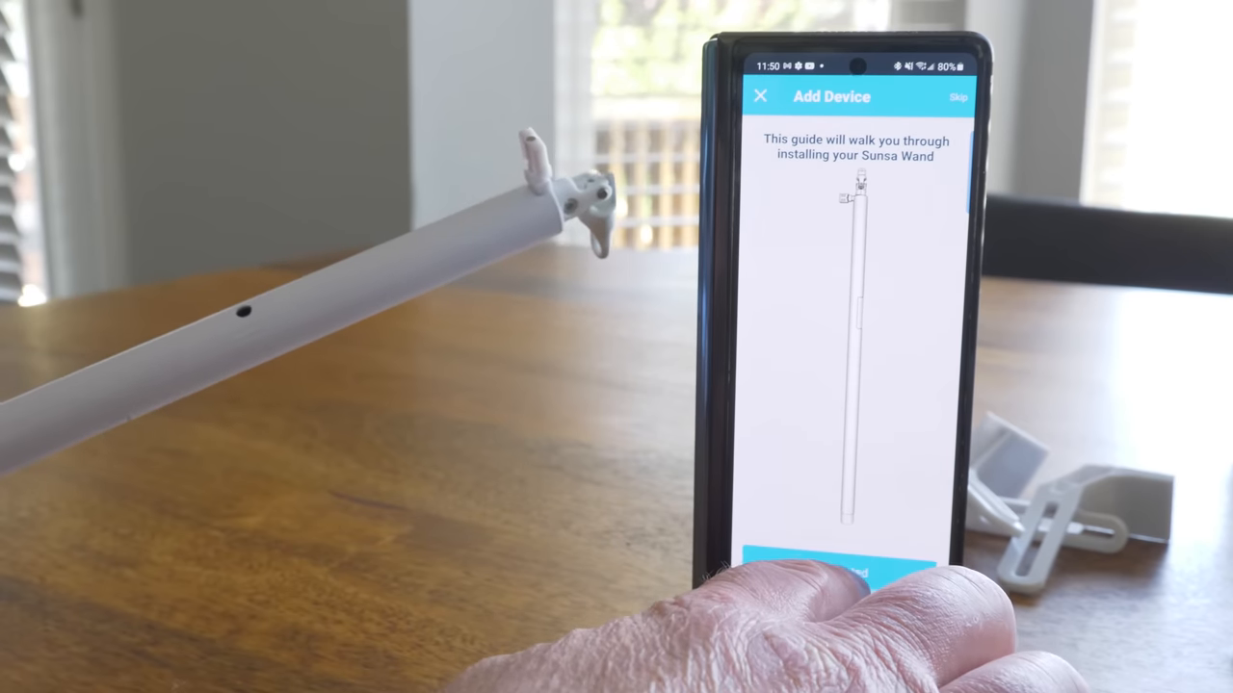
click(852, 570)
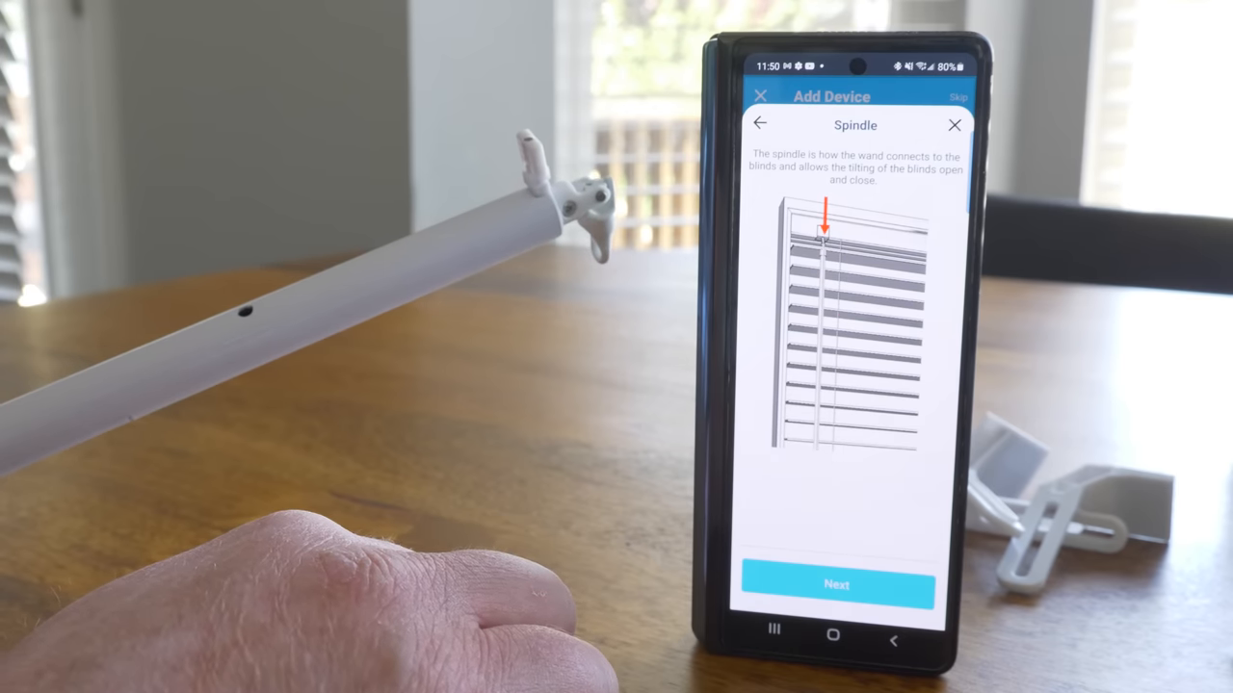
click(836, 586)
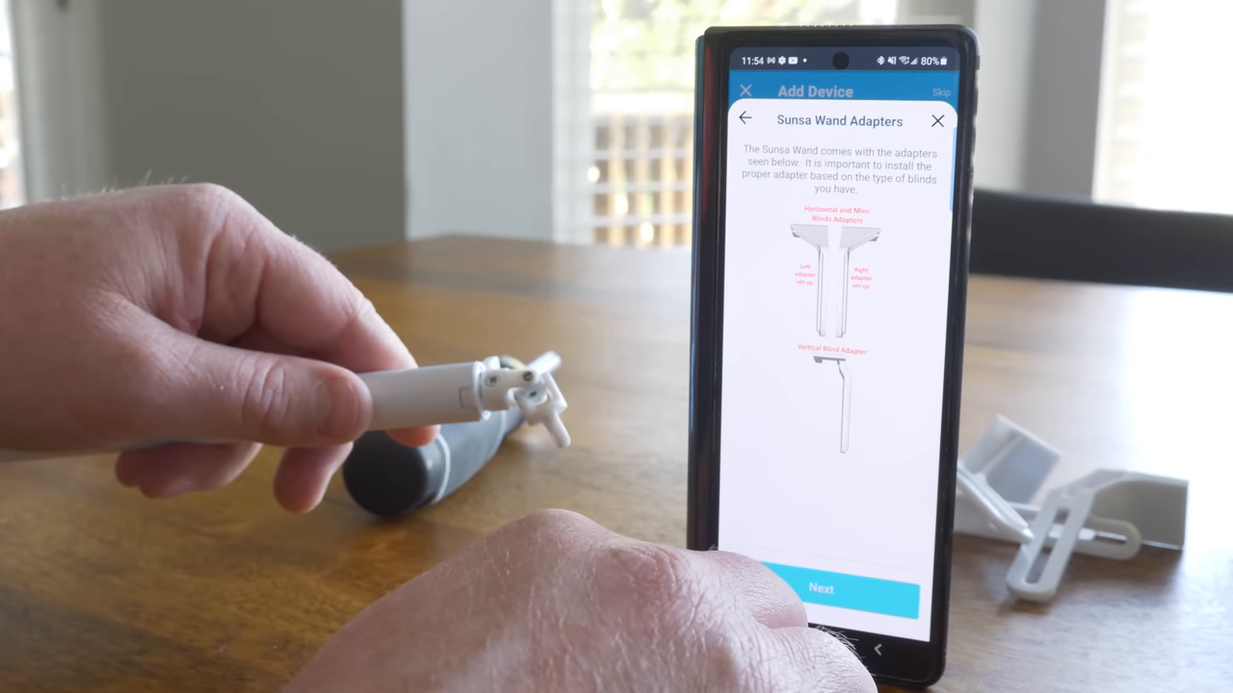
- Continue past the Sunsa Wand Adapters and Adapter Pre-Install pages
click(821, 589)
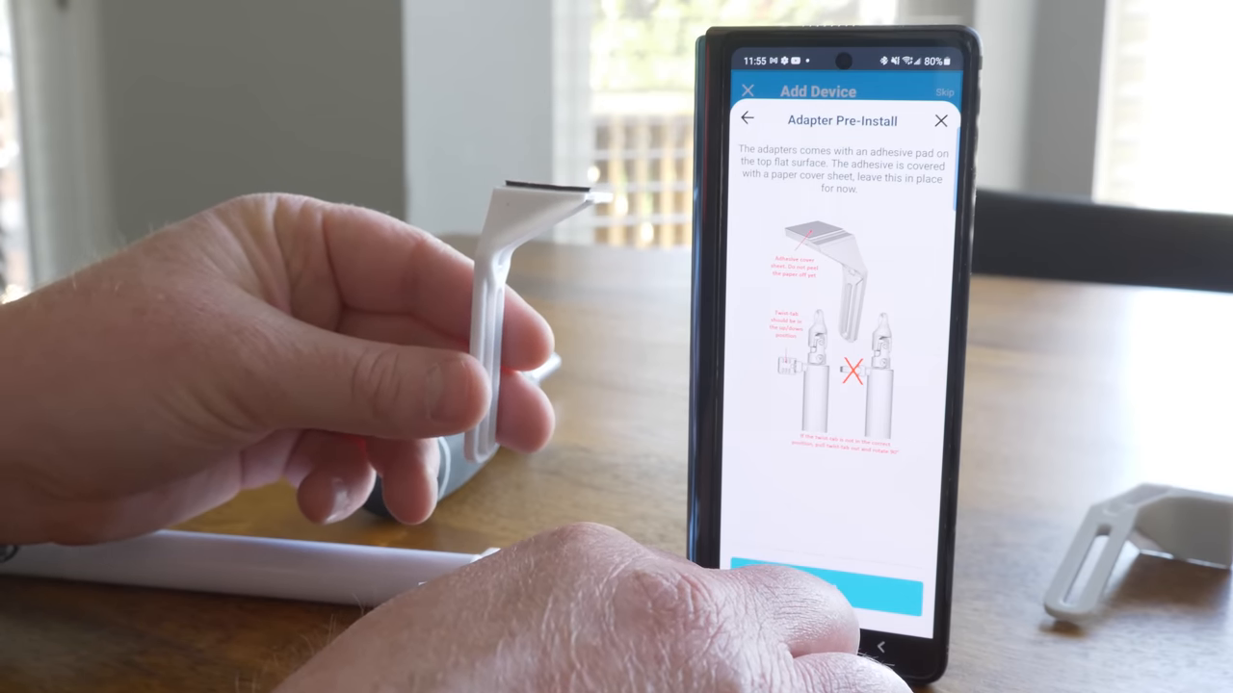
click(840, 578)
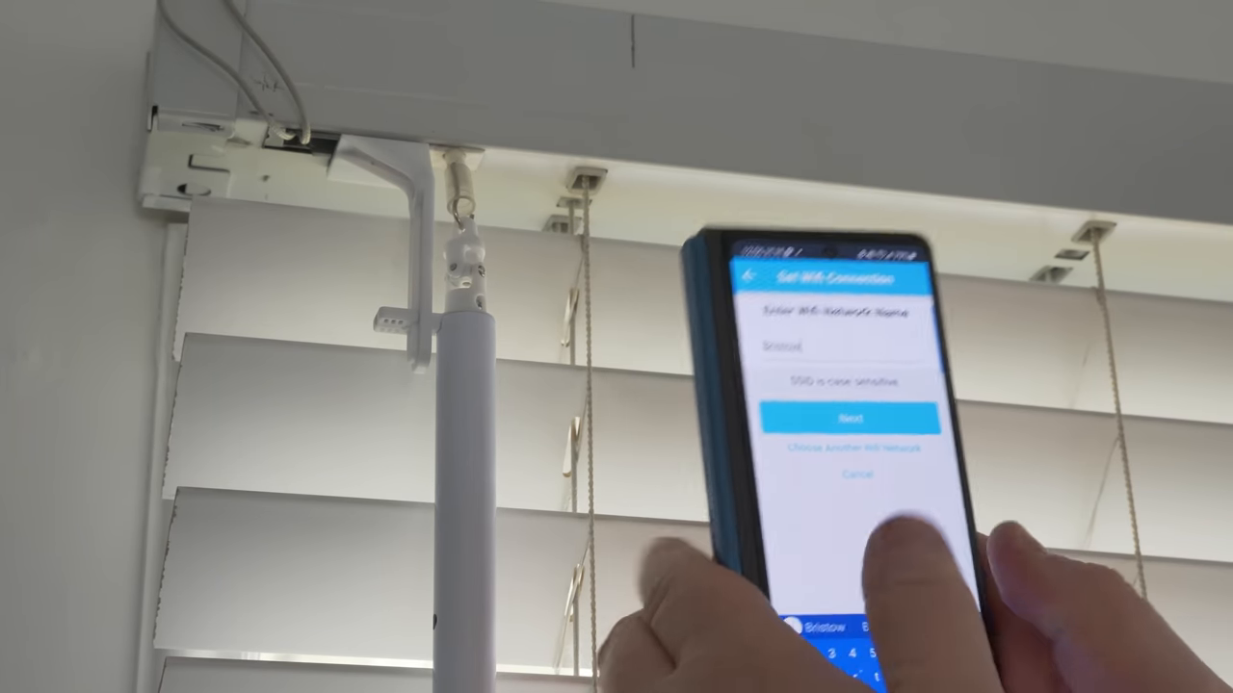
- Connect the wand to the chosen Wi-Fi network and save its edited name
click(848, 416)
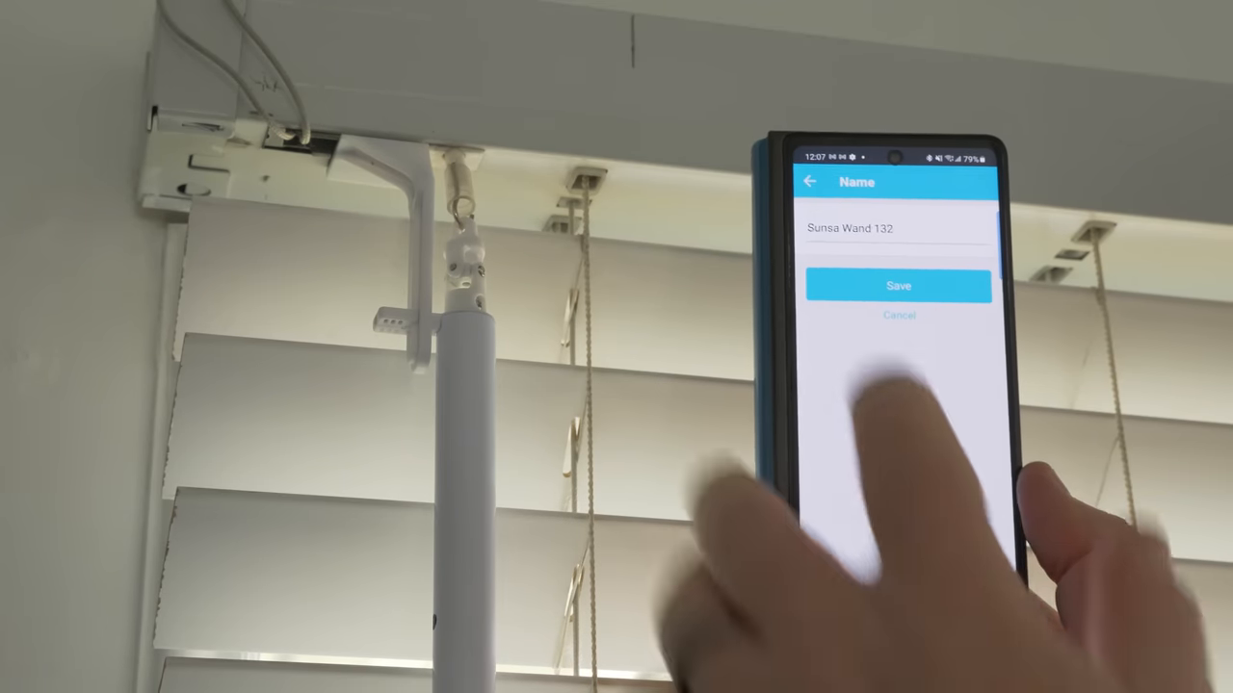
click(850, 227)
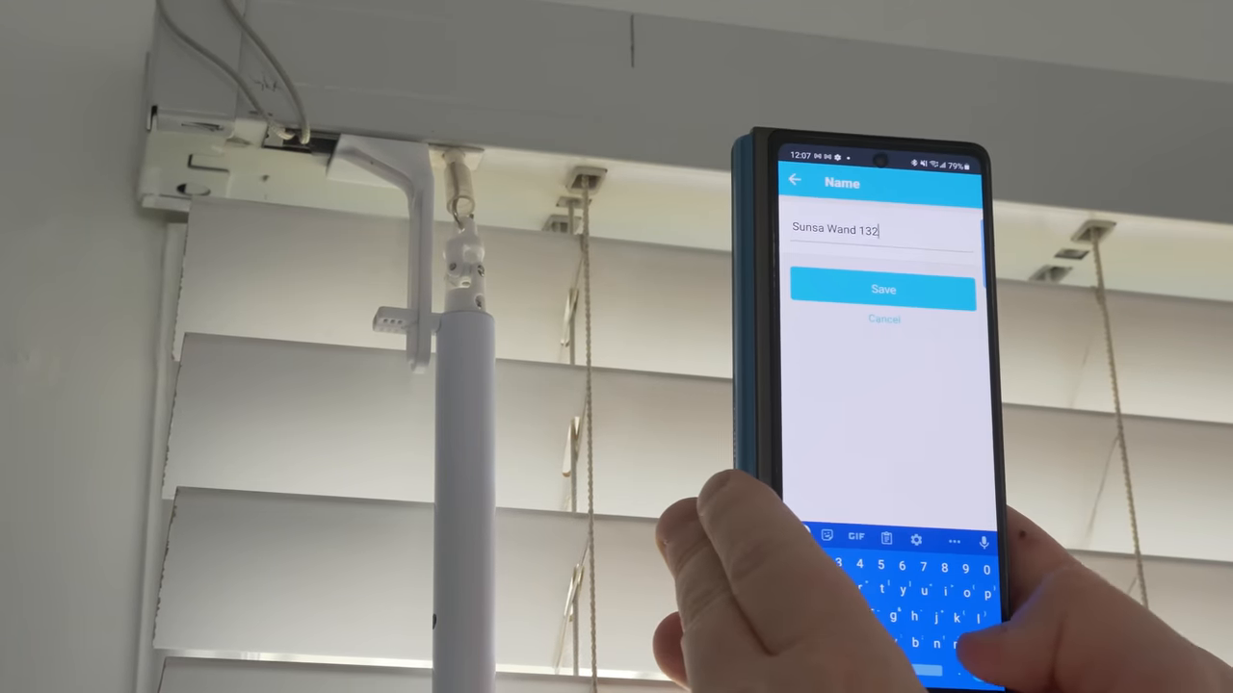
click(882, 289)
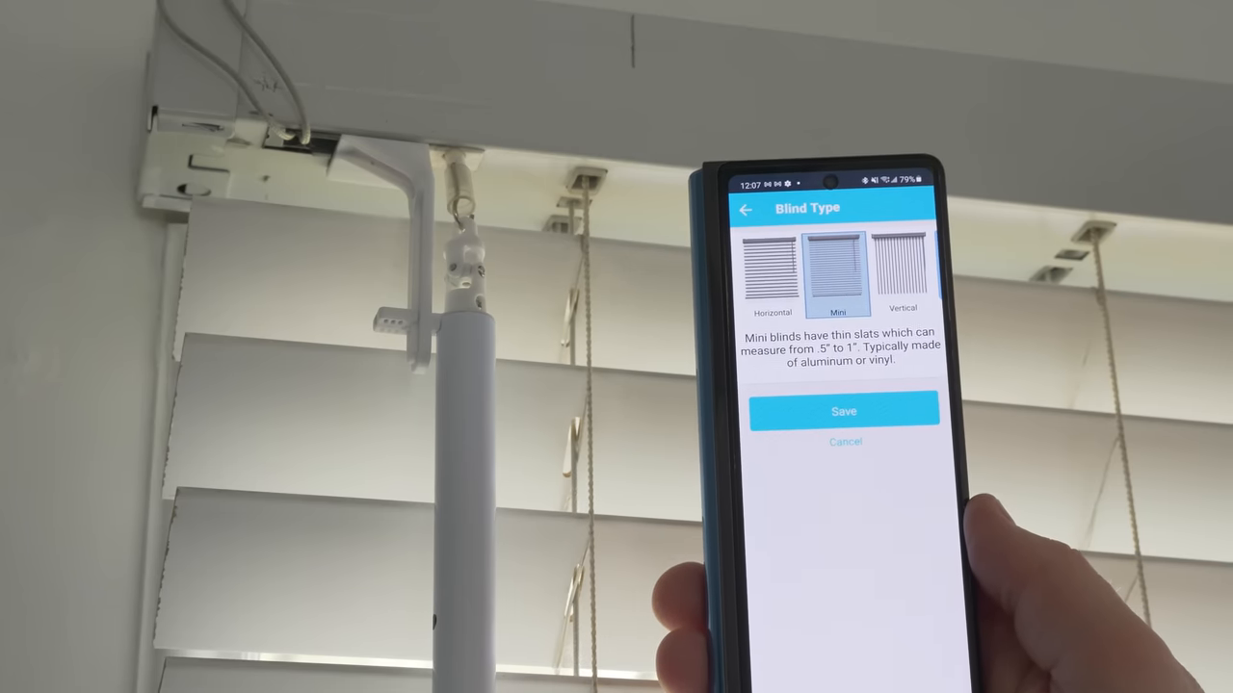
- Choose Horizontal as the wand's blind type and save it
click(774, 274)
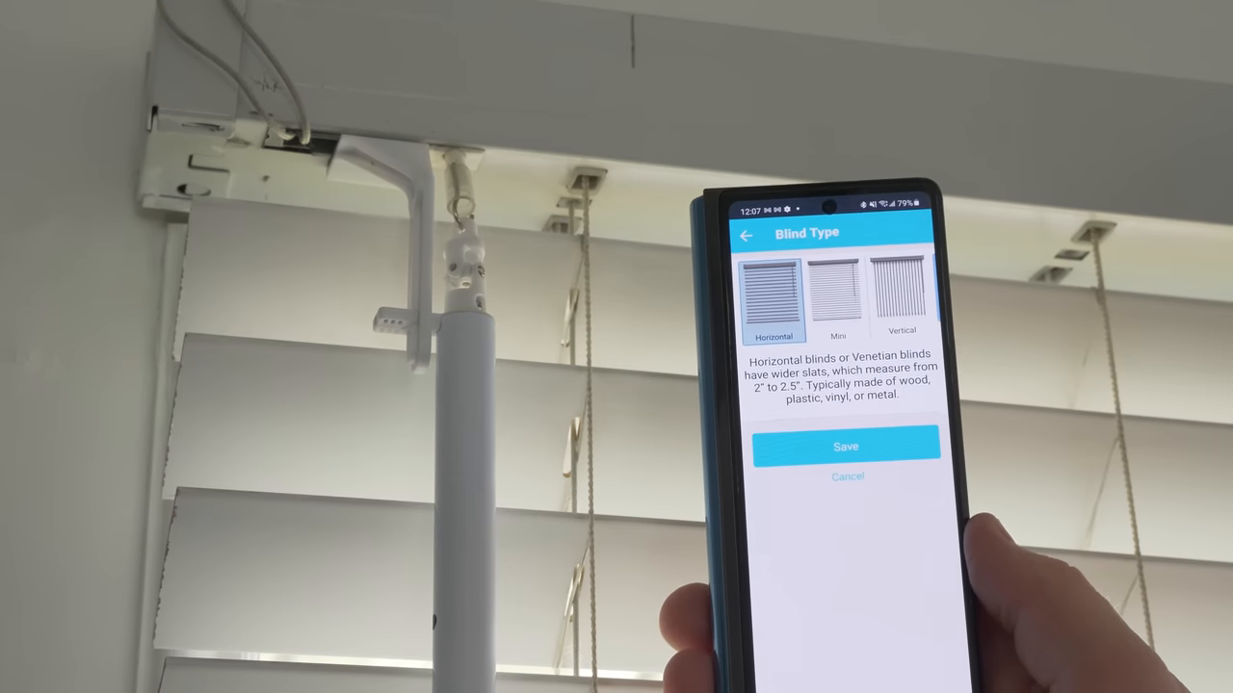
click(901, 288)
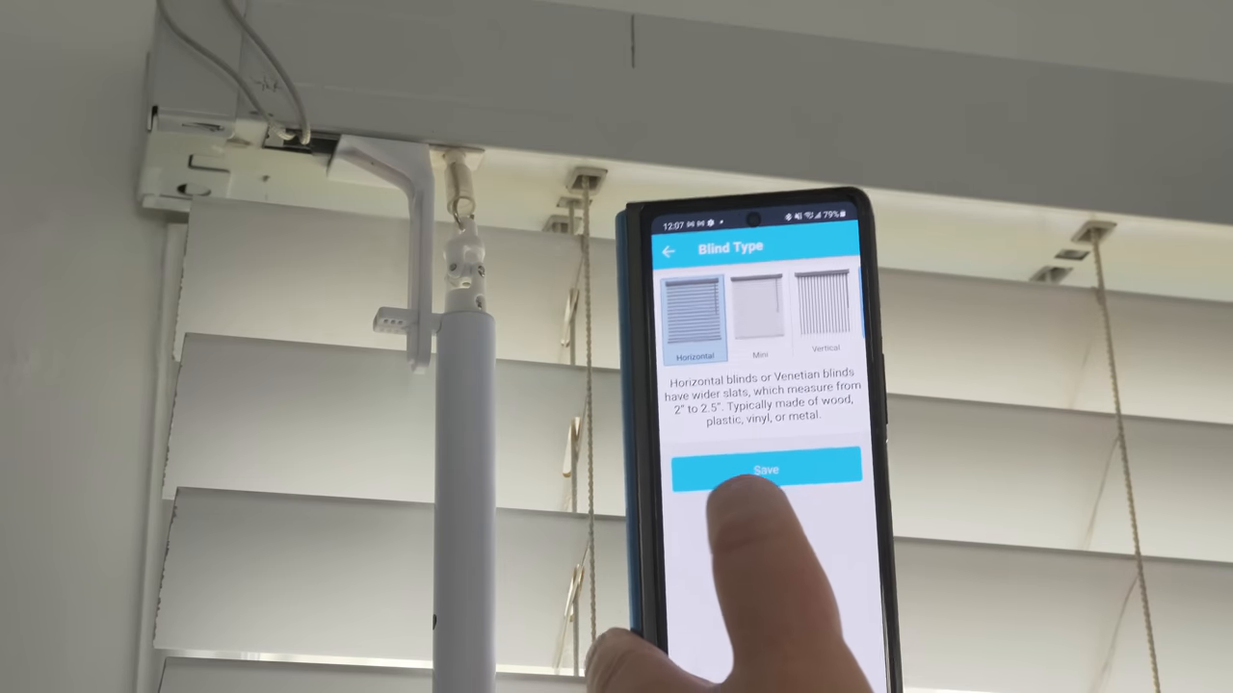
click(767, 470)
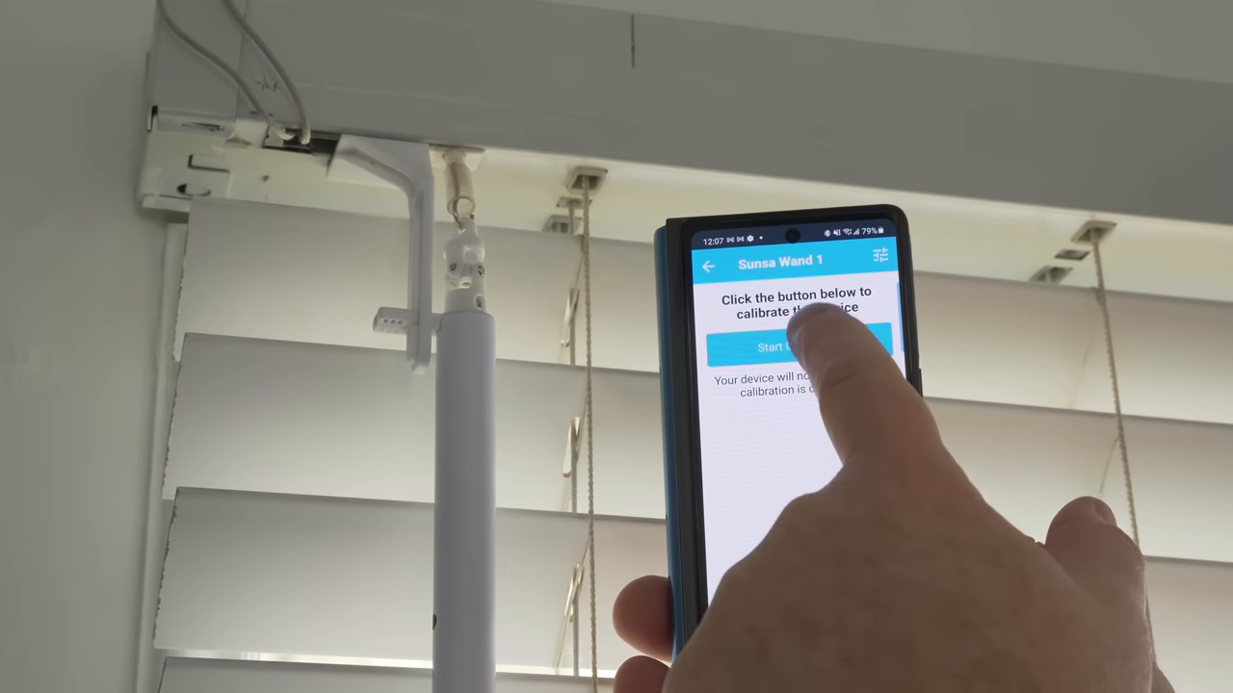
- Start calibration, rotate the blinds fully open and confirm they are fully opened
click(782, 347)
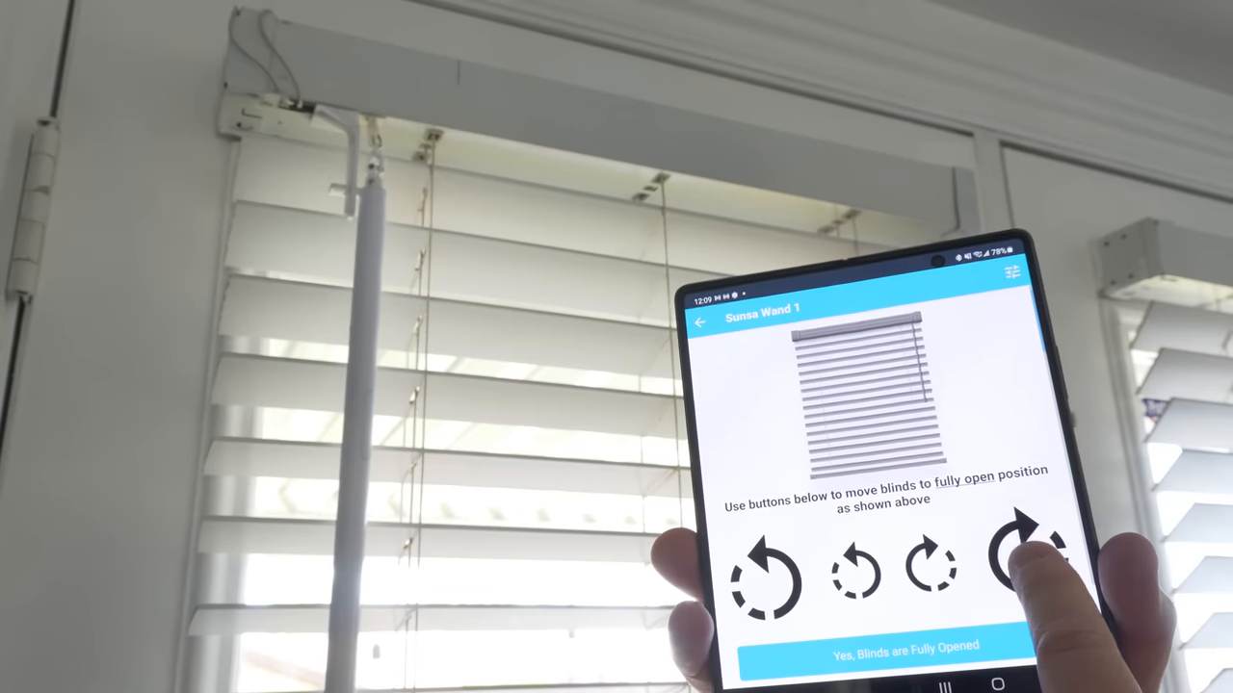
click(1021, 563)
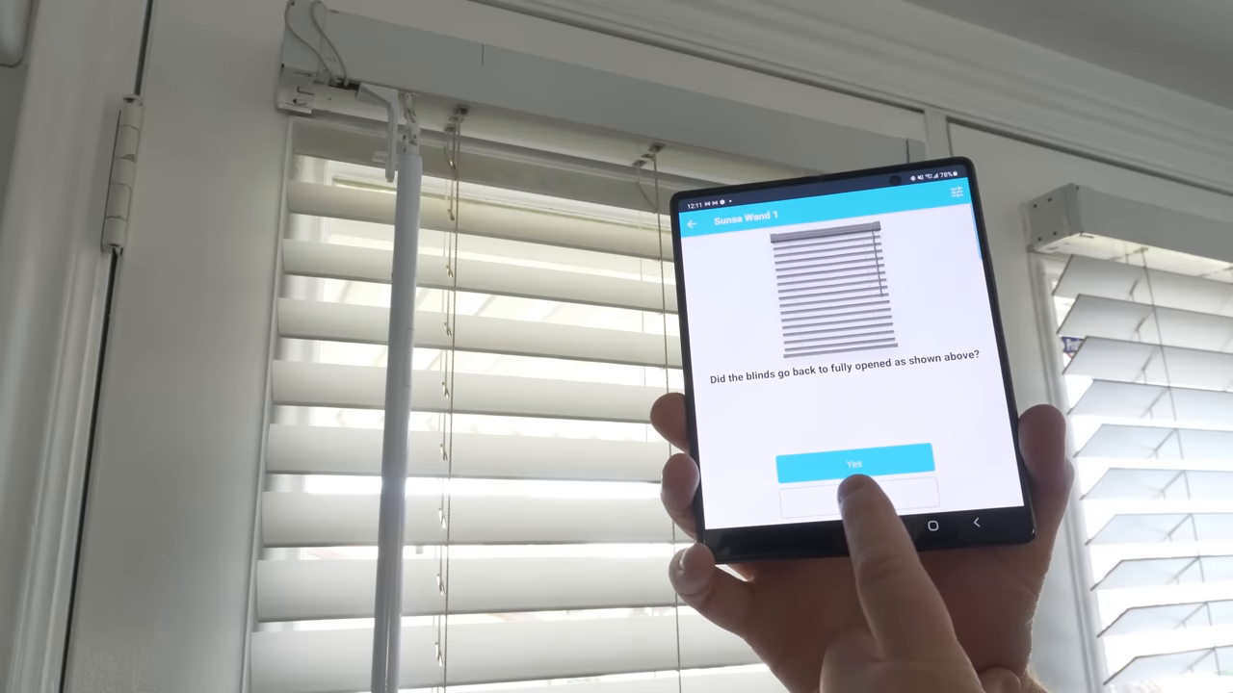
click(855, 464)
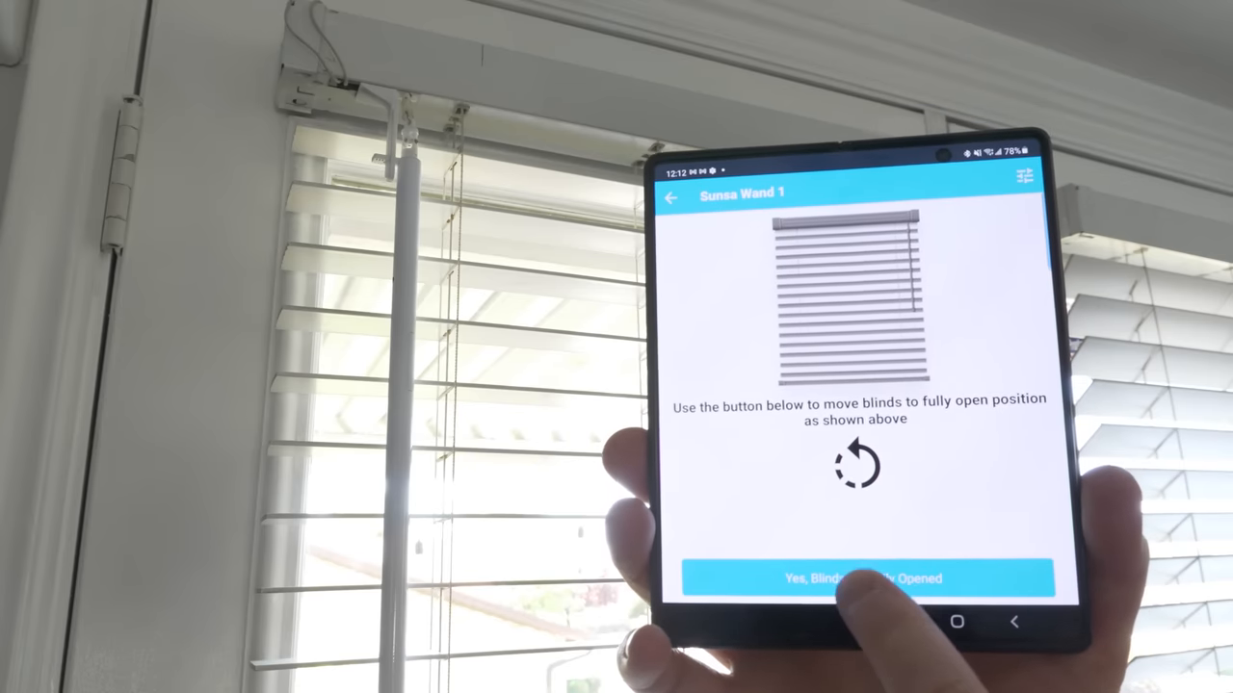
click(865, 578)
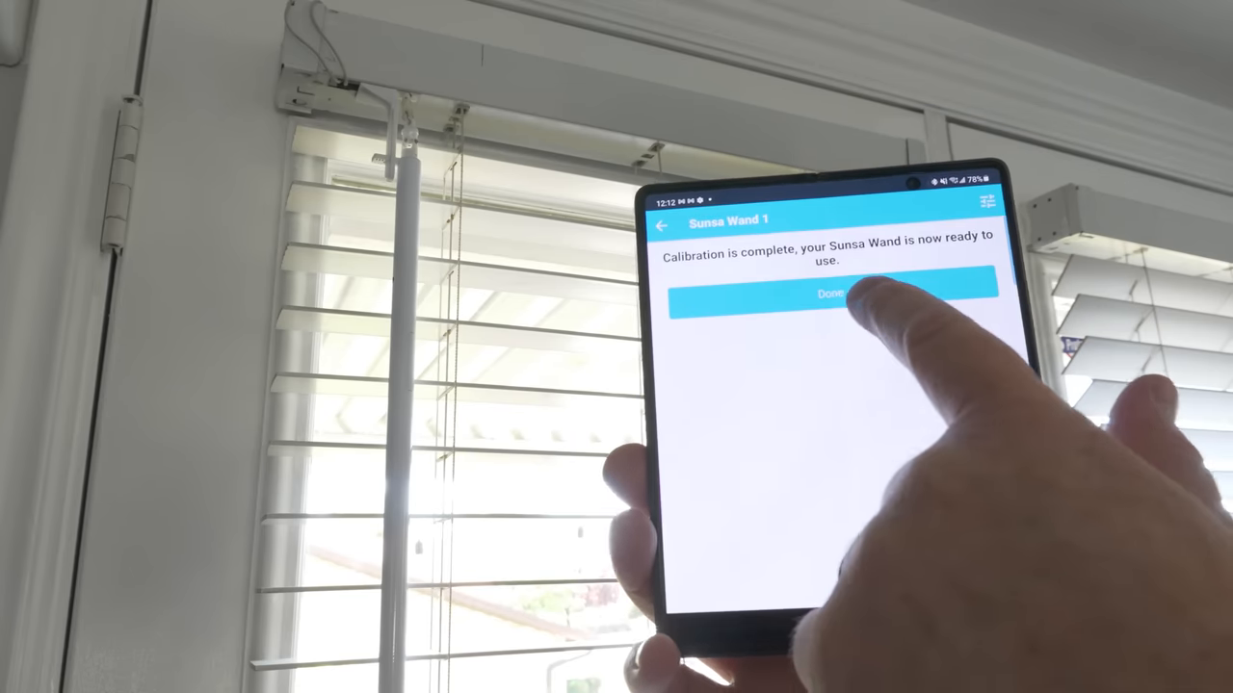
- Finish calibration, close the blinds fully down, reopen them and return to Devices
click(832, 292)
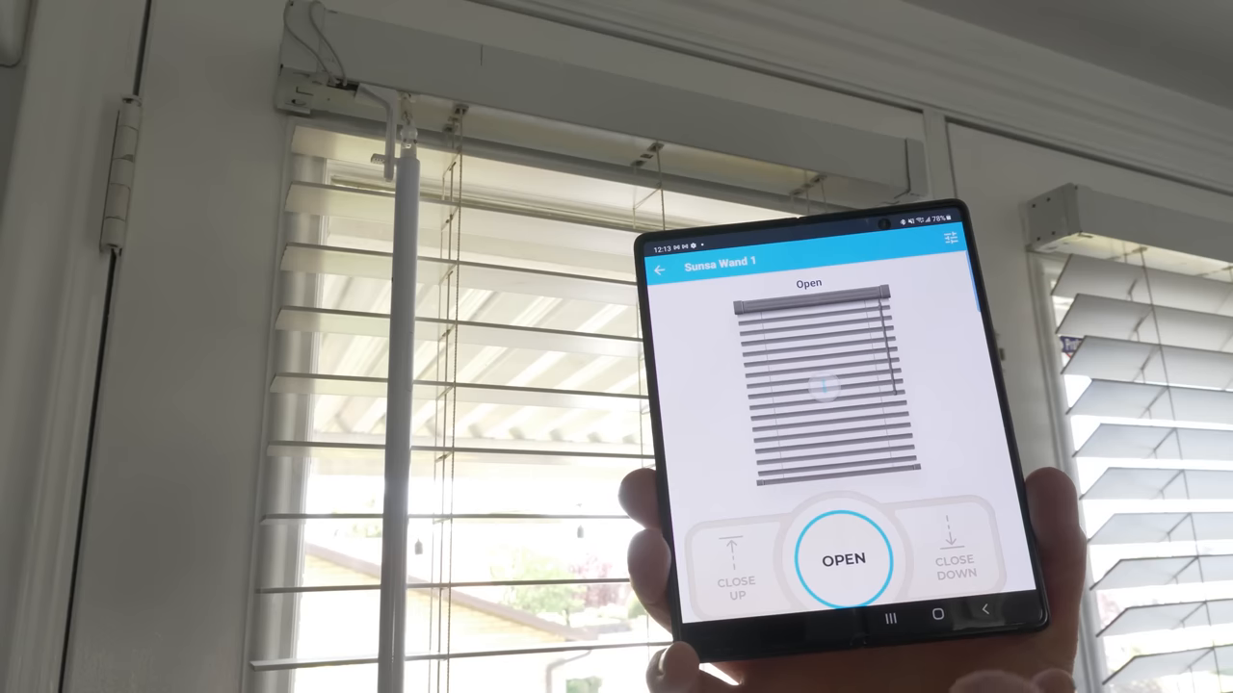
click(954, 549)
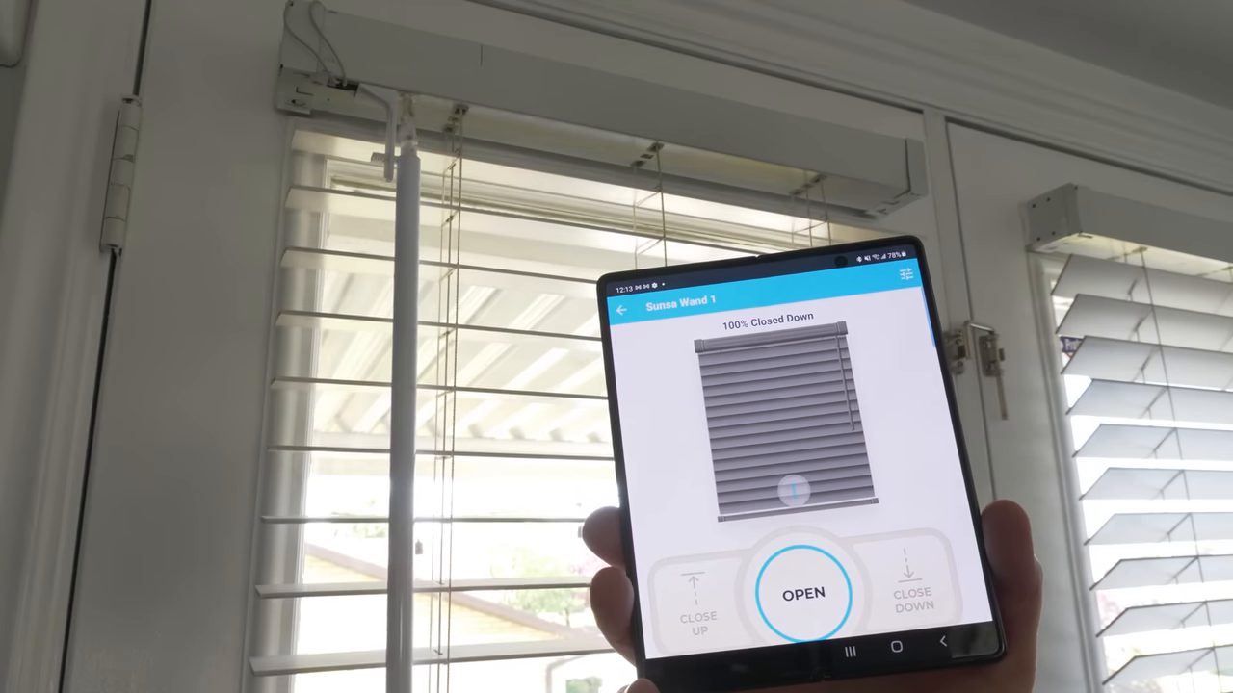
click(803, 593)
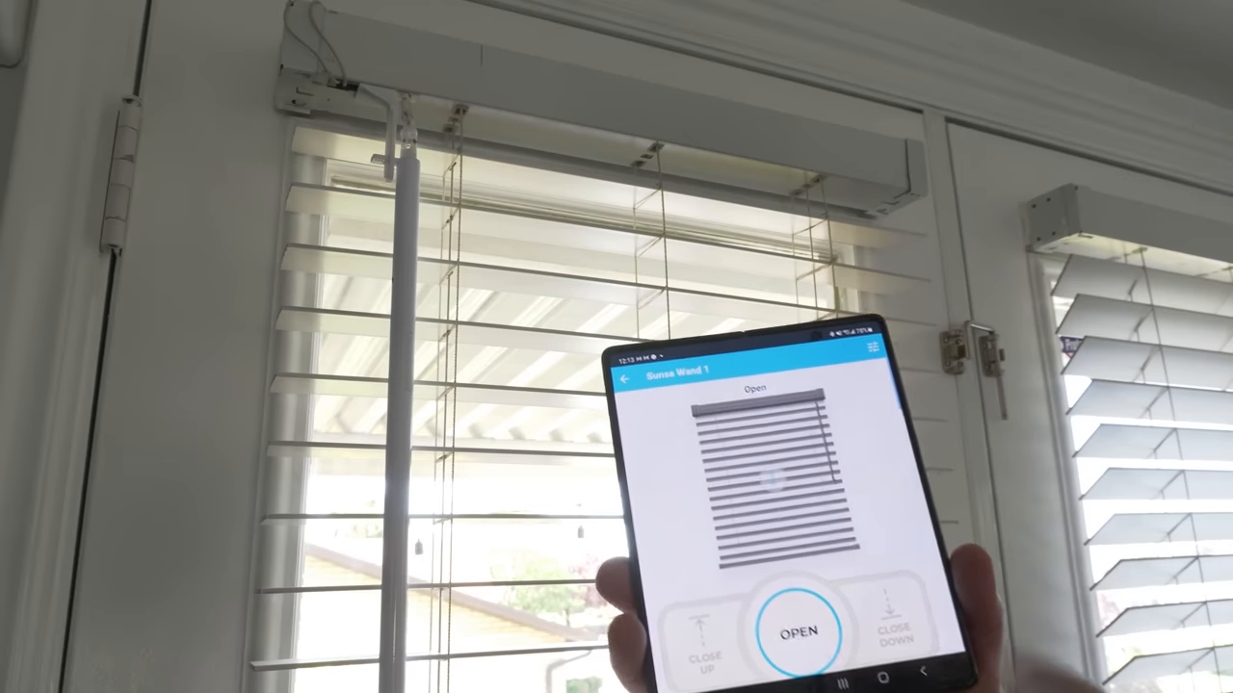
click(895, 632)
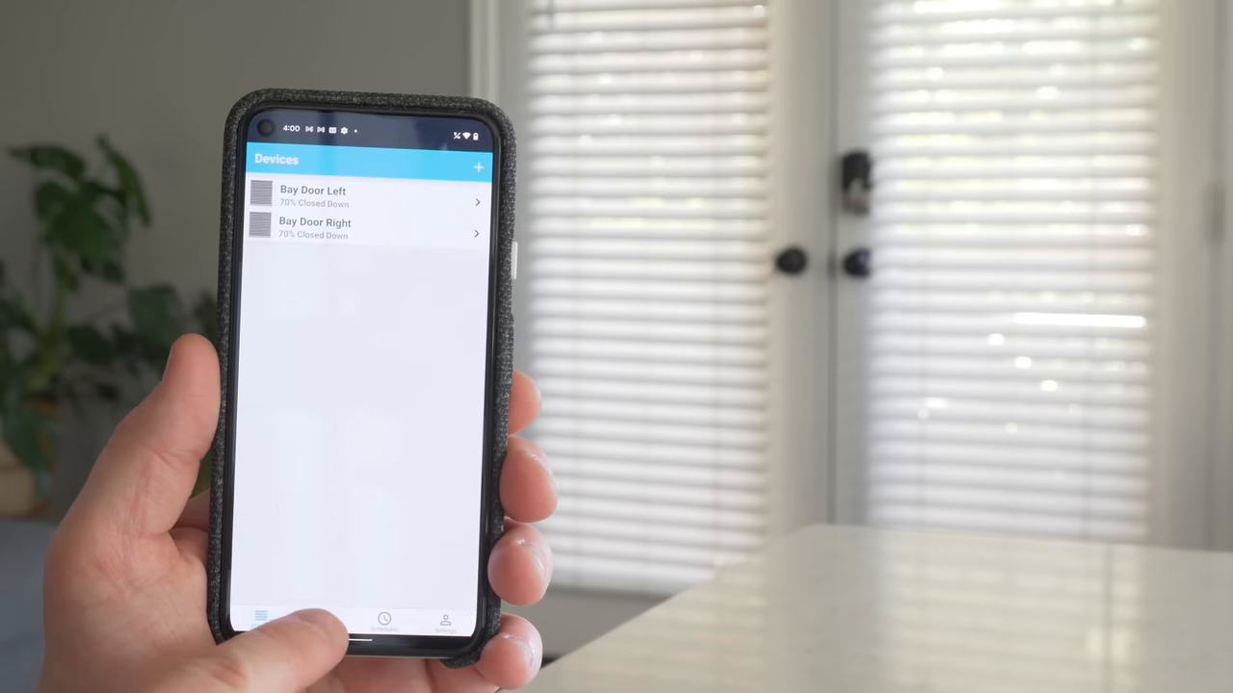
- Open the Bay Door group controls and fully open its blinds
click(322, 620)
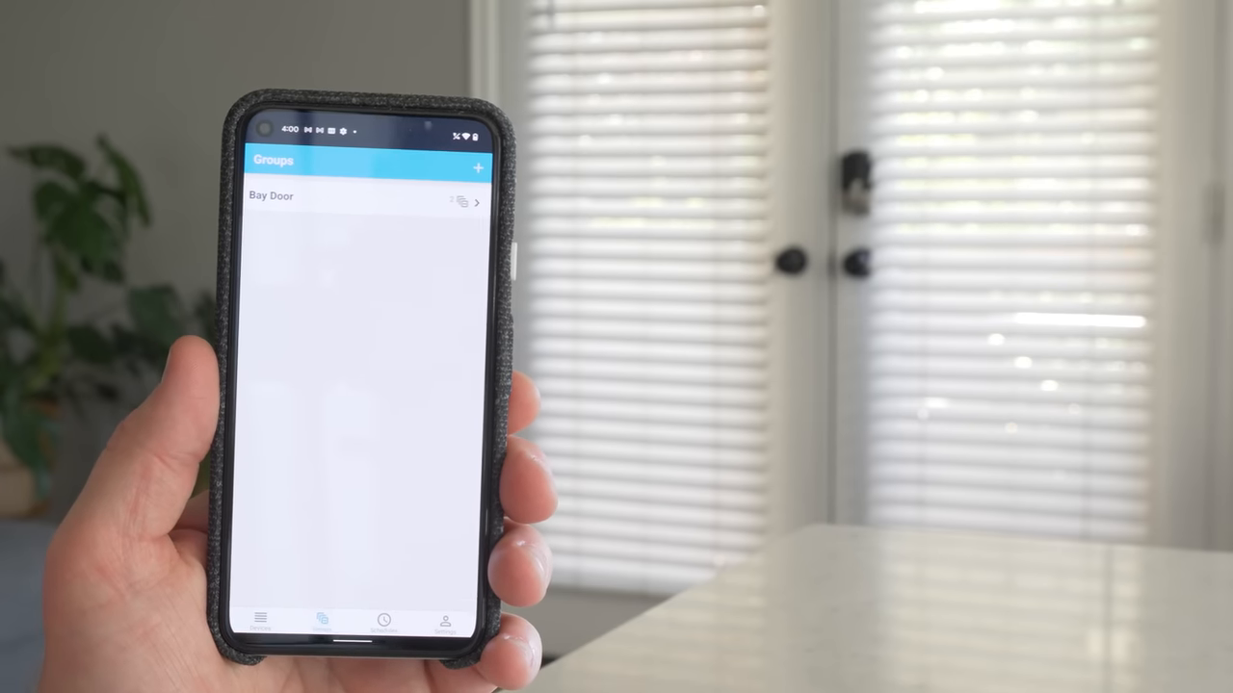
click(269, 197)
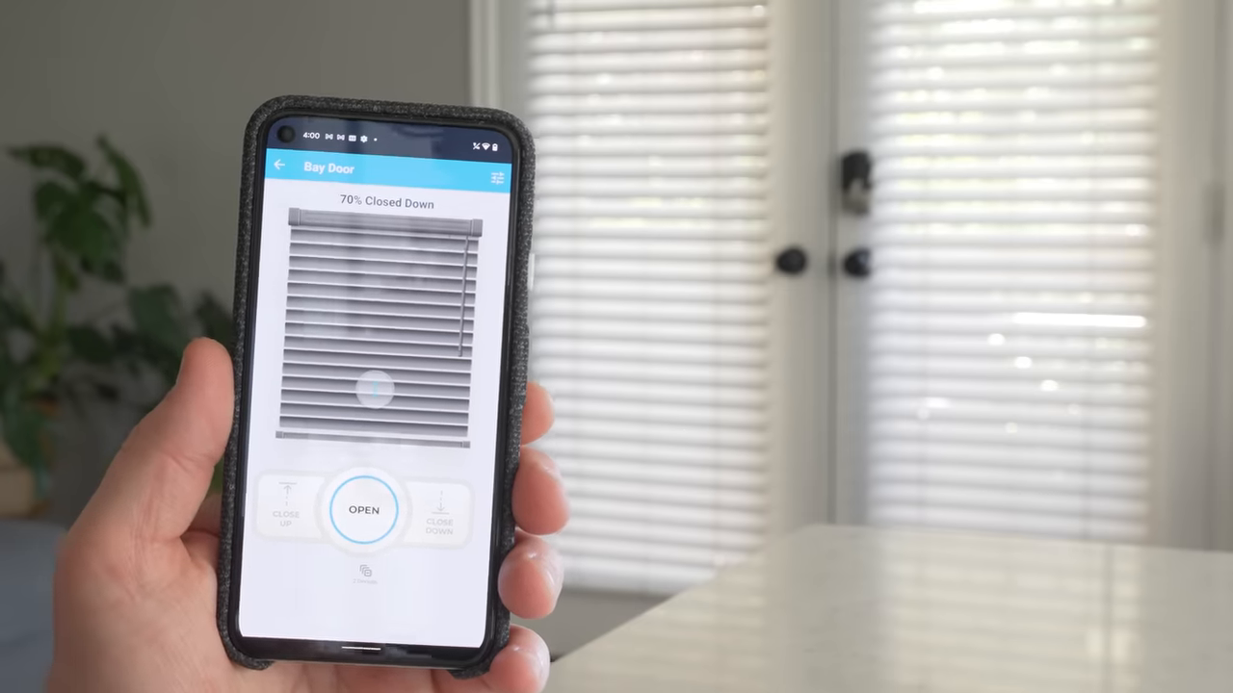
click(364, 509)
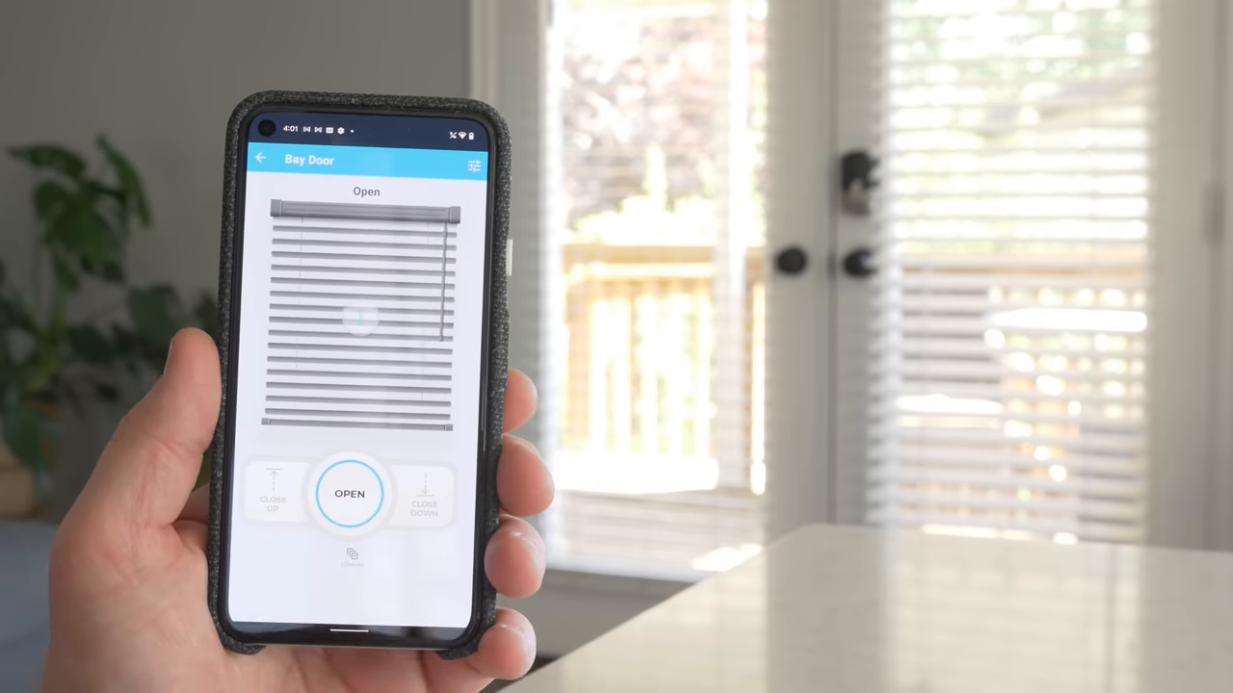
- Tilt the Bay Door blinds down until they read 100% Closed Down
click(424, 494)
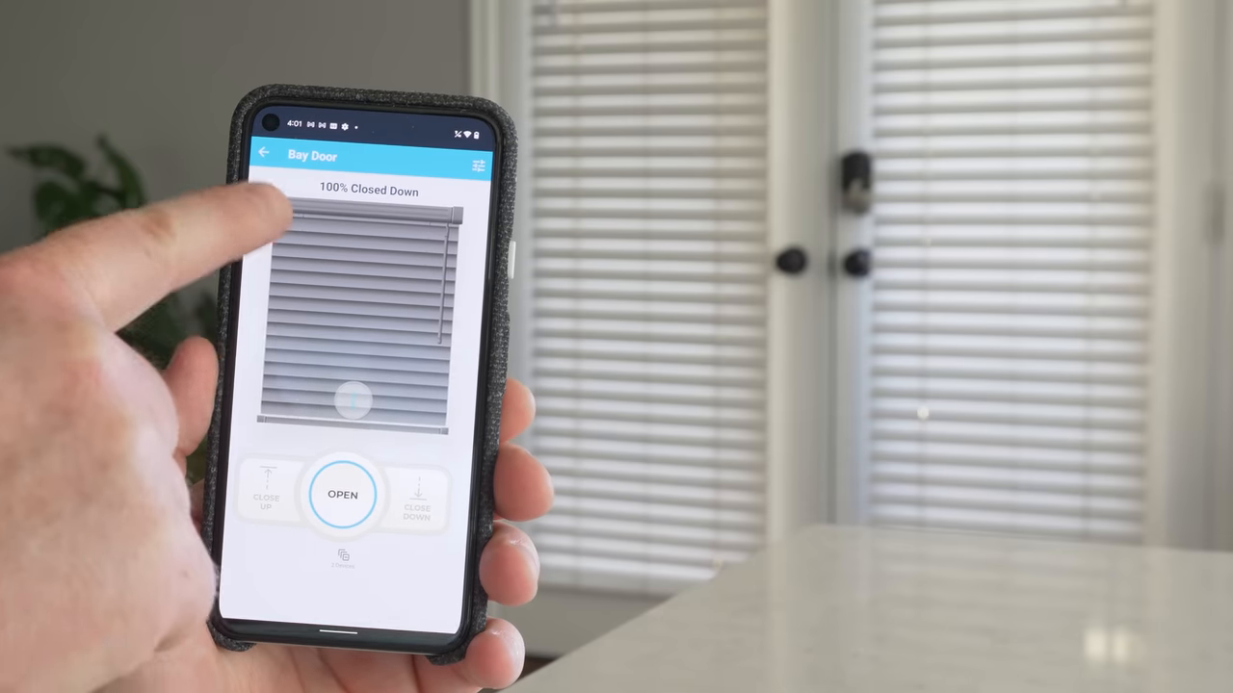
drag(351, 398, 366, 375)
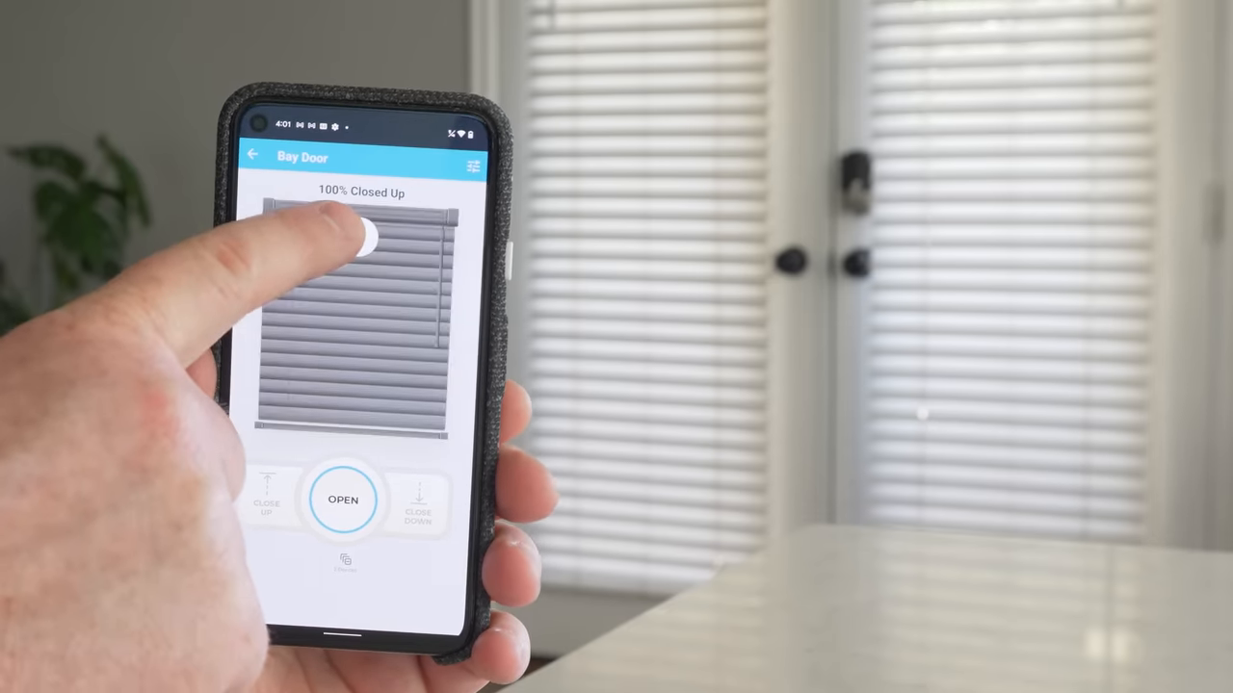
drag(366, 235, 350, 366)
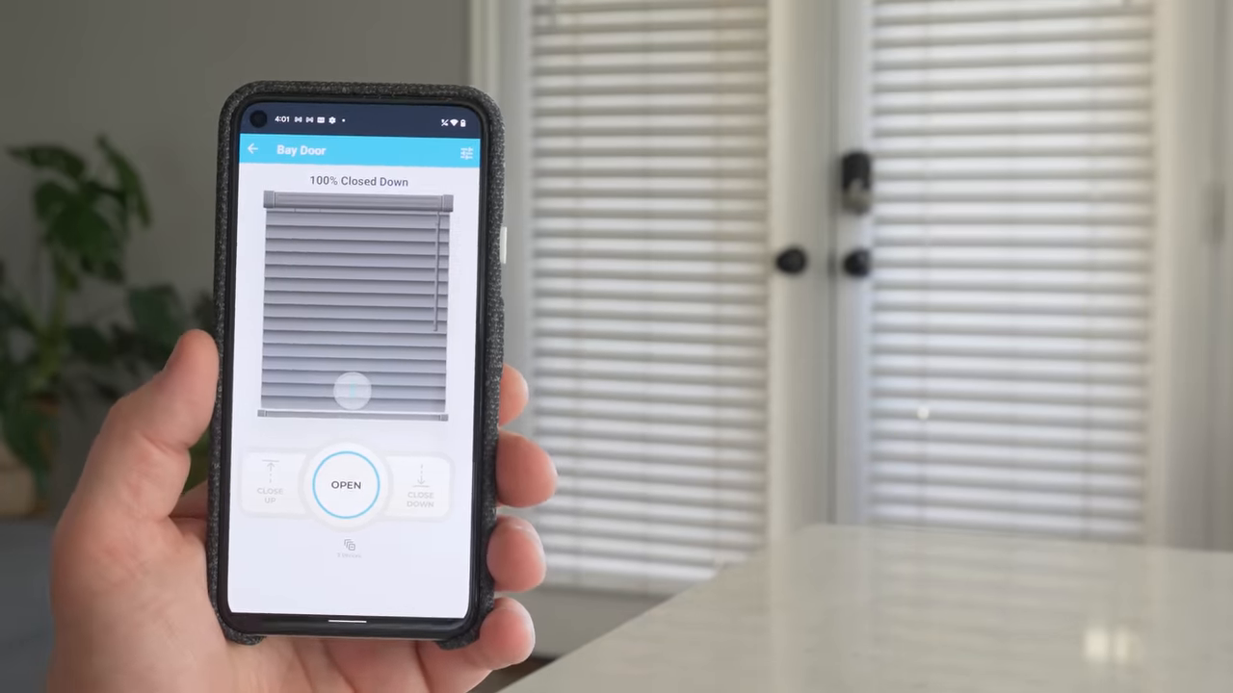
click(254, 150)
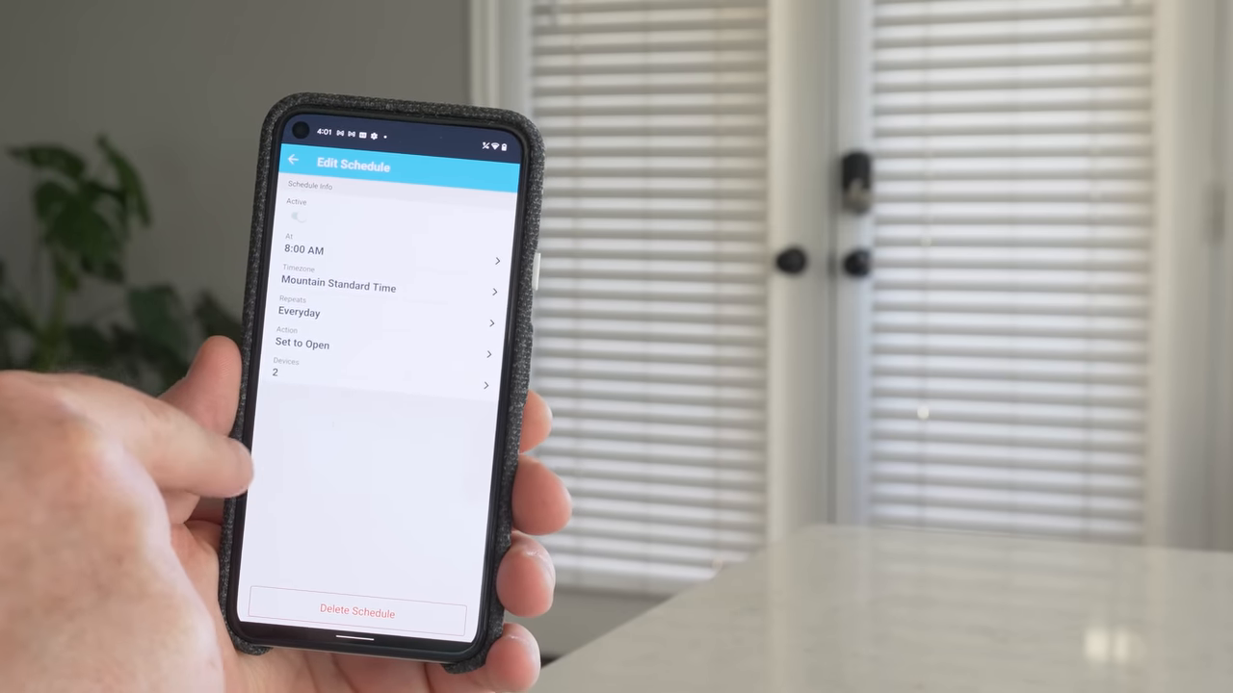
- Set the 8:00 AM open schedule to repeat every day of the week
click(293, 160)
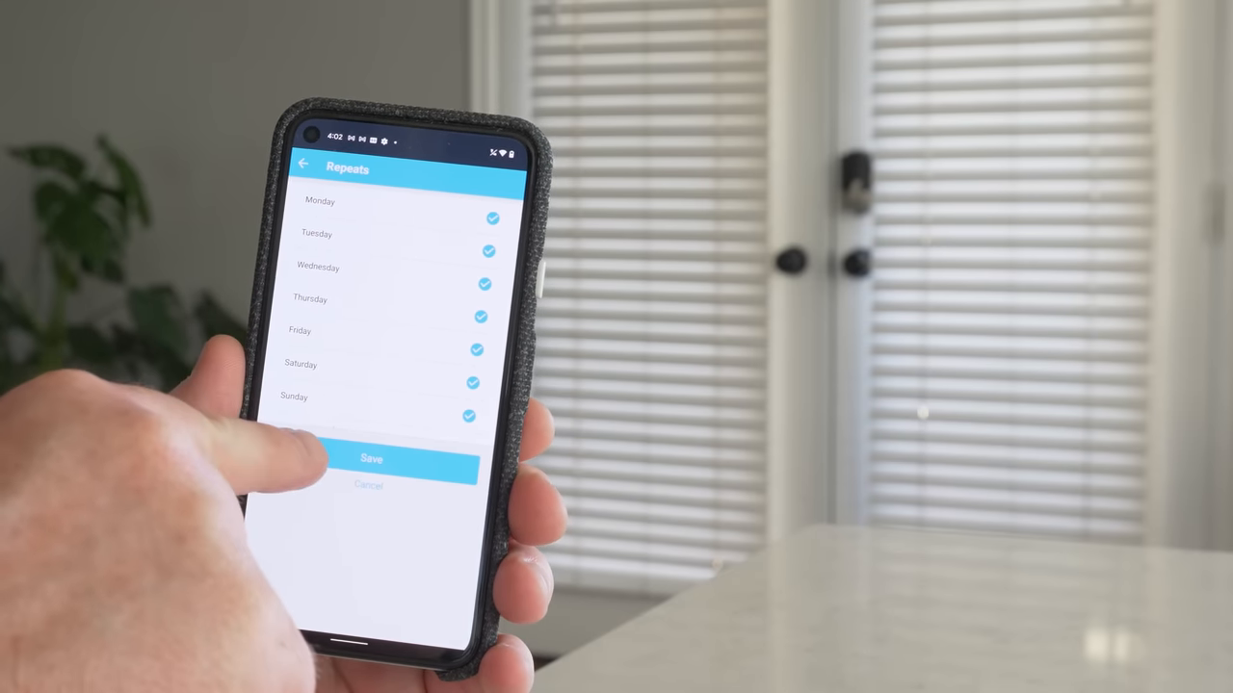
click(370, 458)
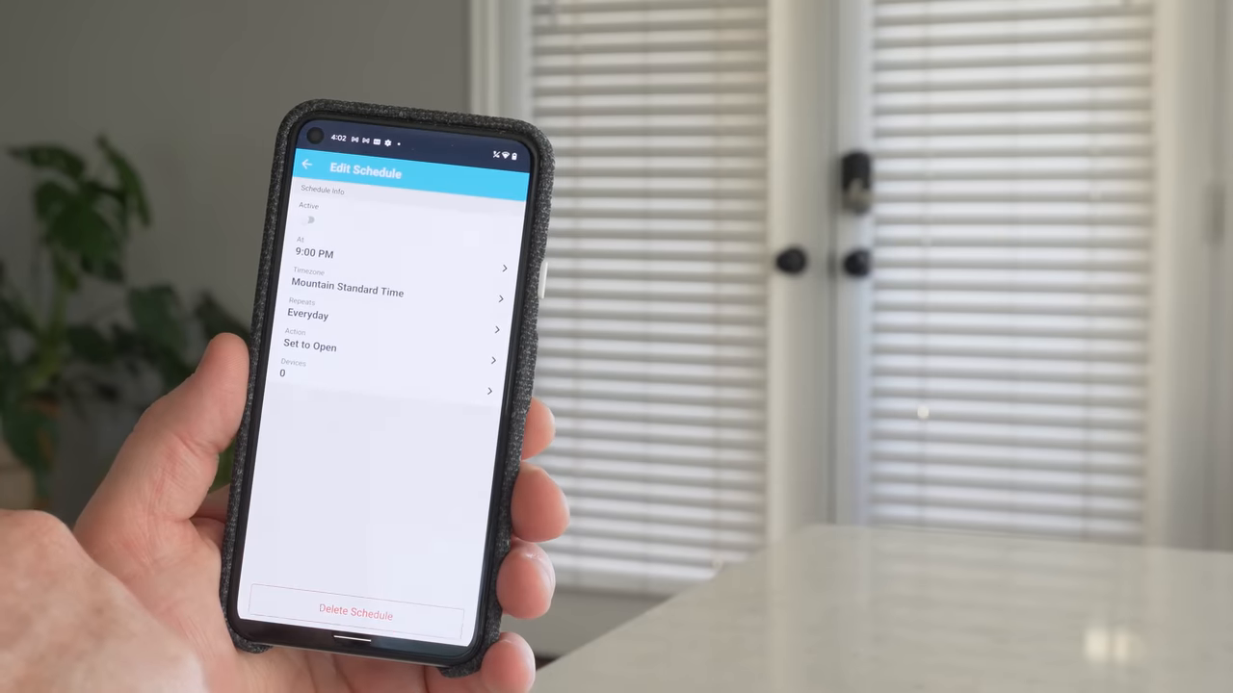
- Set the 9:00 PM schedule to 100% Closed for 2 devices and save it
click(385, 373)
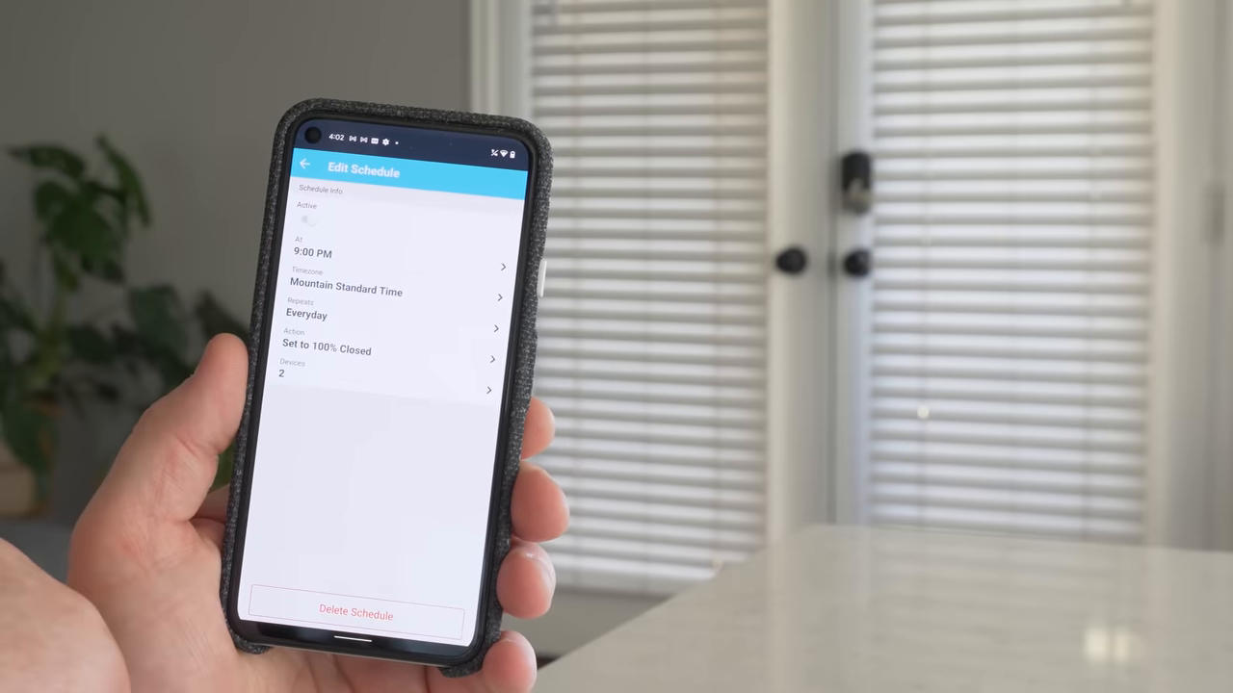
click(304, 166)
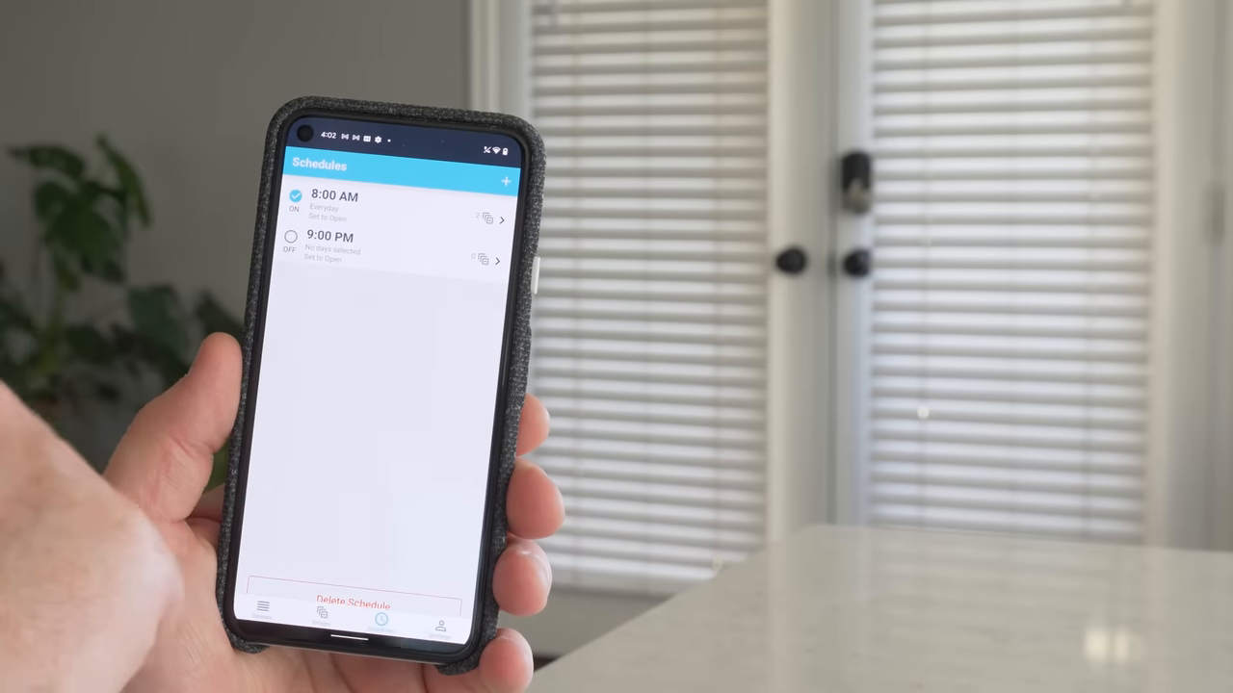
click(290, 237)
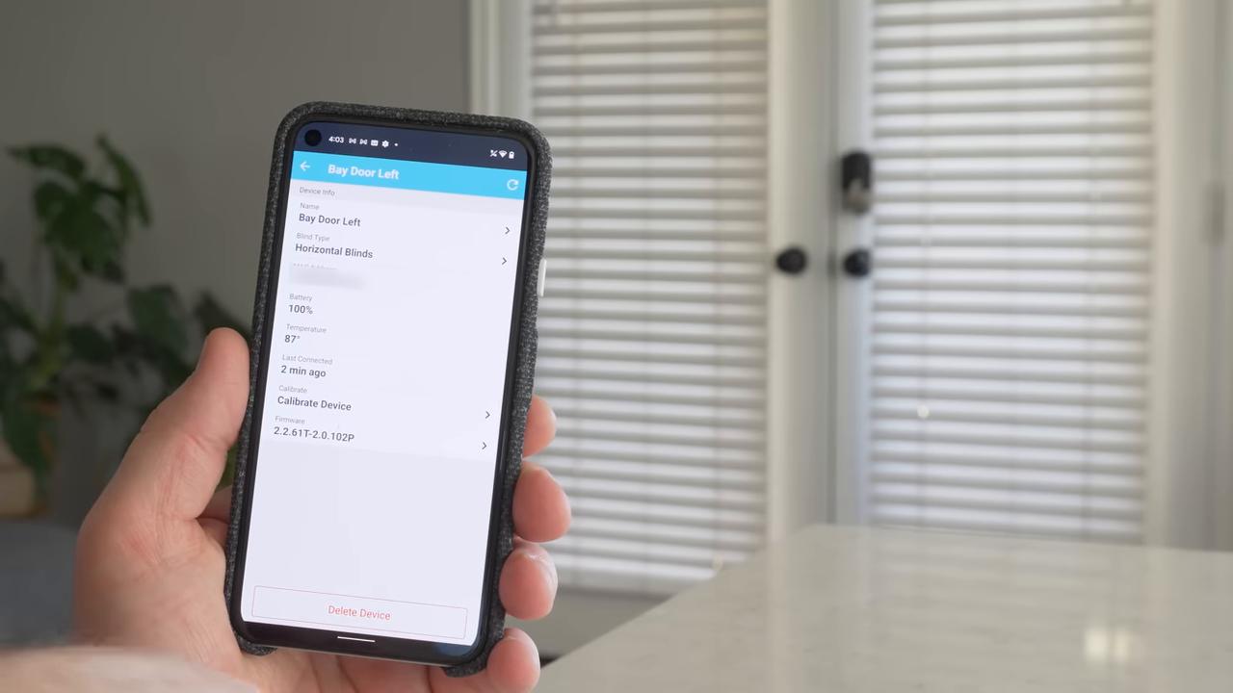
- Leave the Bay Door Left device info page
click(305, 165)
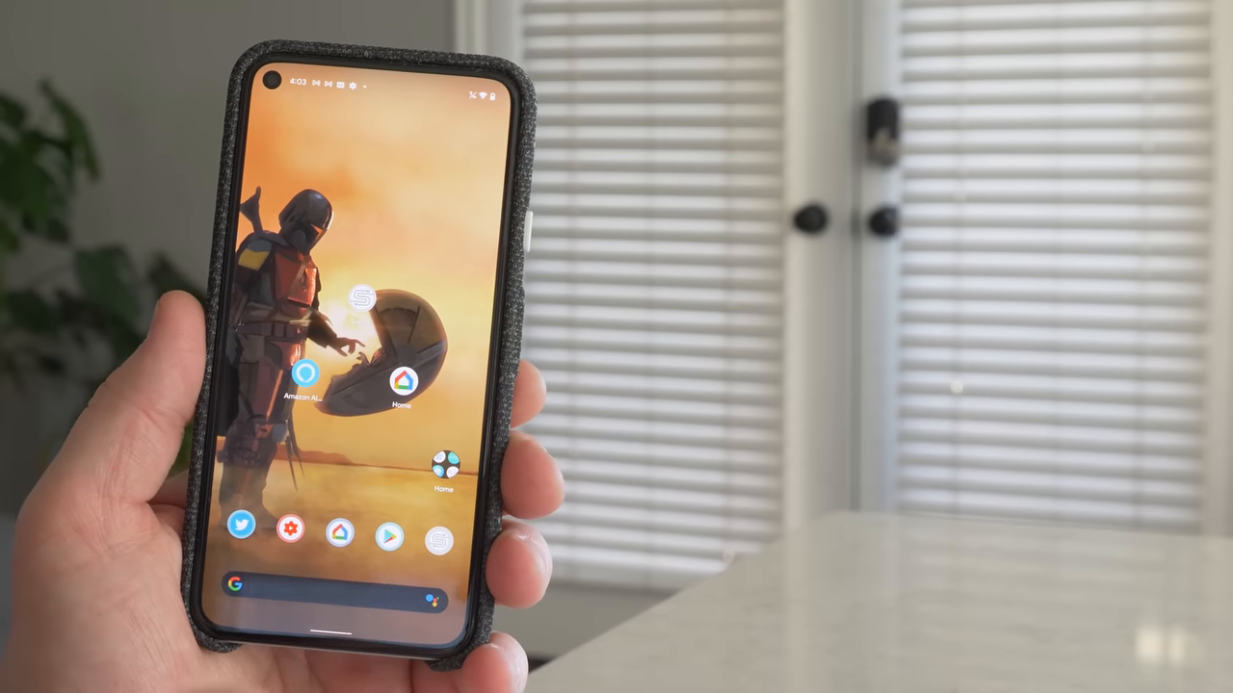
- Launch Amazon Alexa and open the Sunsa skill from the 'sunsa' search results
click(305, 375)
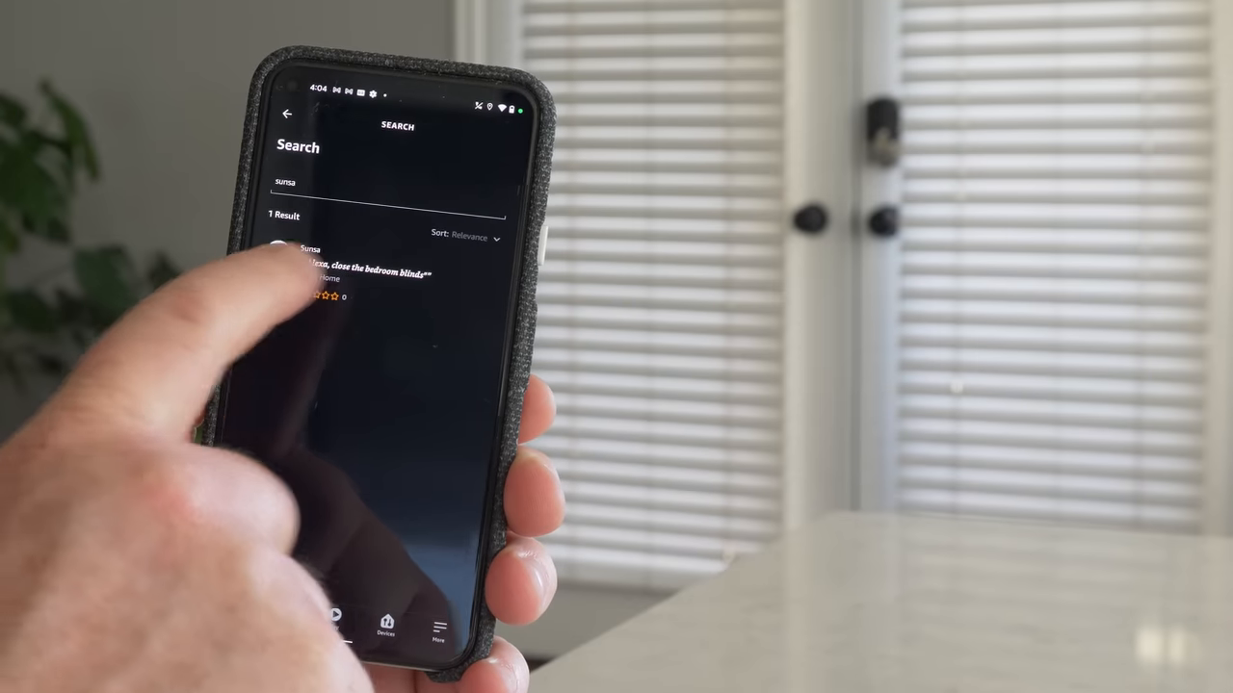
click(327, 270)
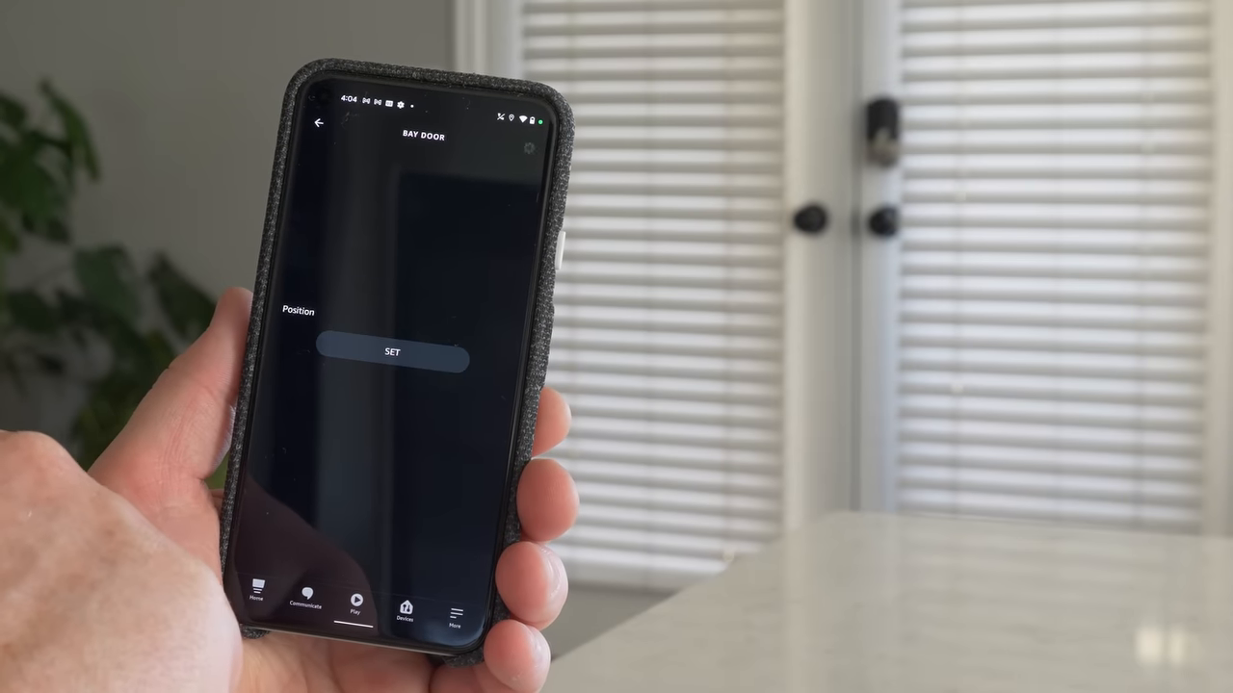
- Set the Bay Door blinds to a new position level through Alexa
click(389, 352)
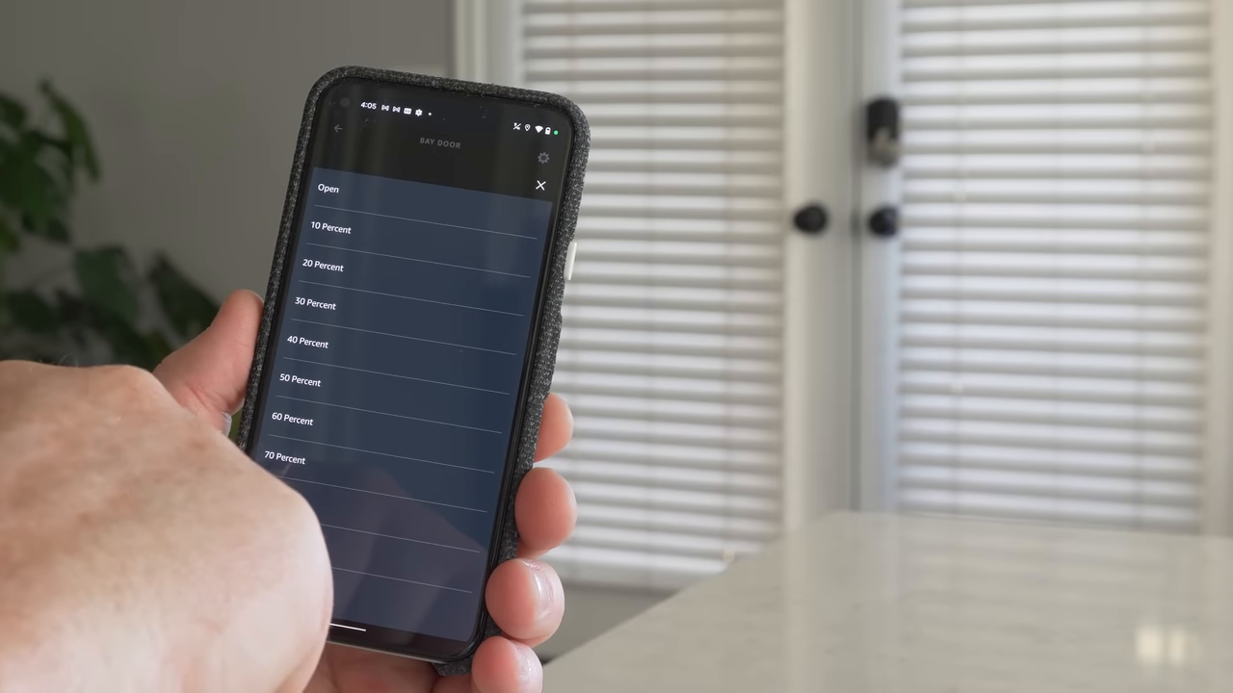
click(539, 185)
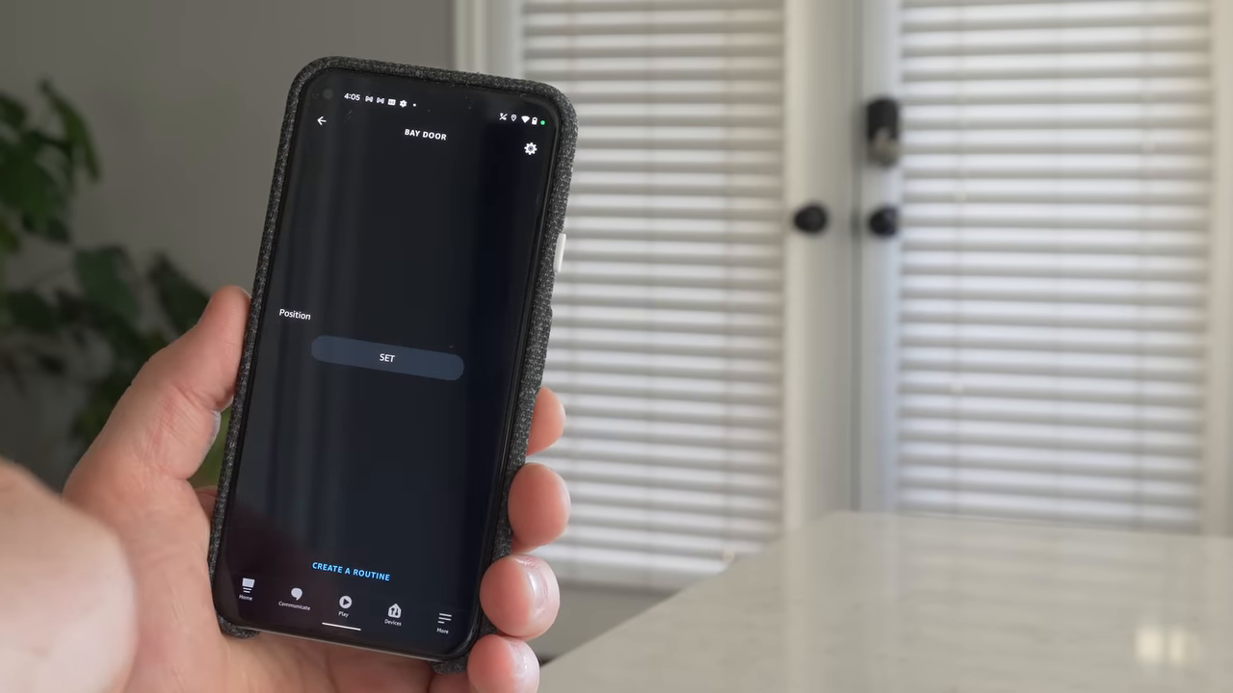
click(385, 356)
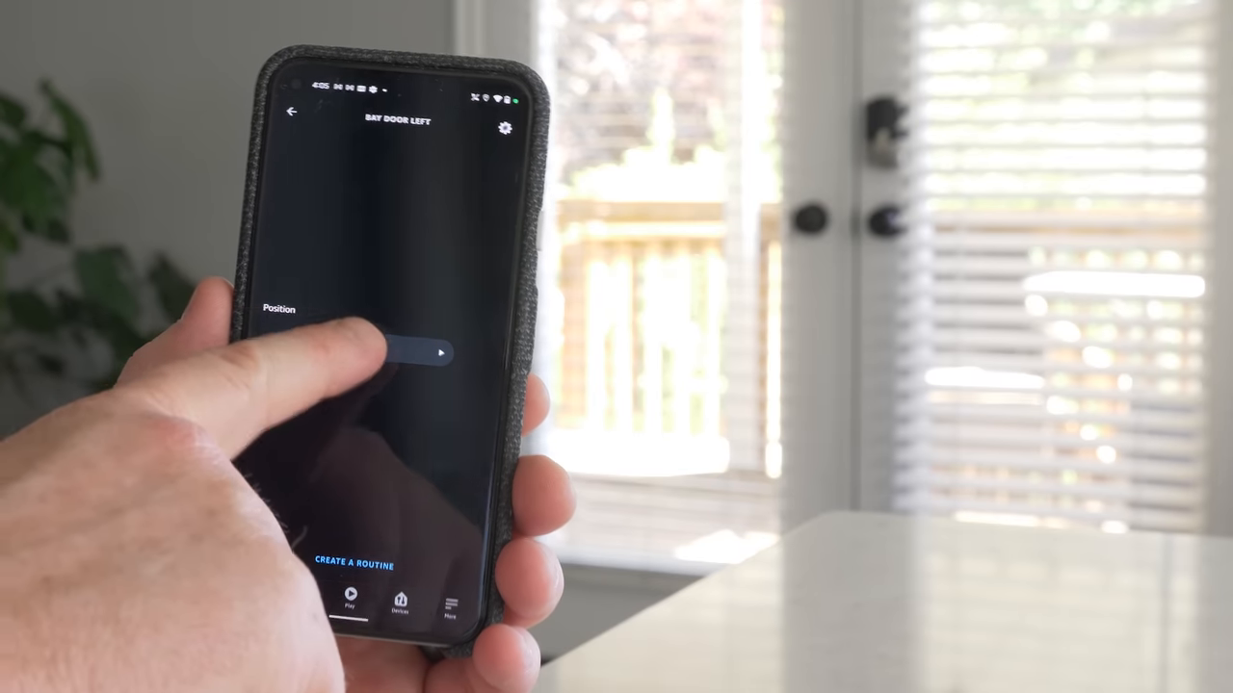
- Set Bay Door Left's position to Open through Alexa
click(385, 354)
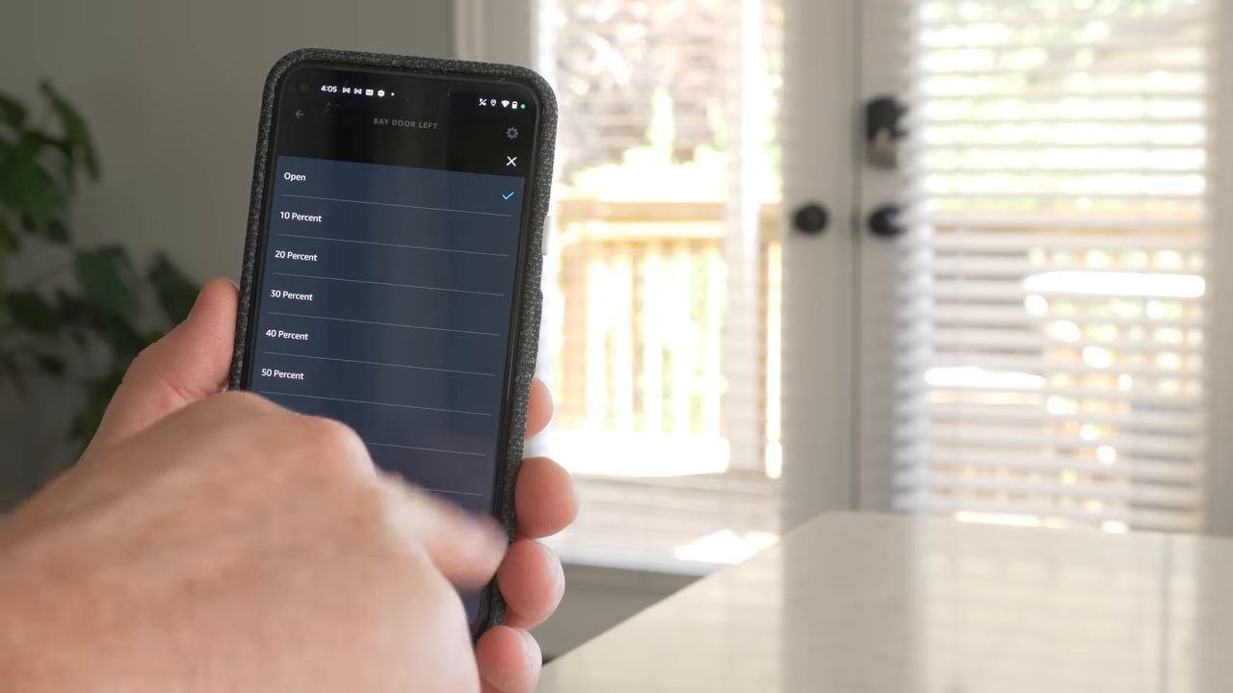
click(513, 162)
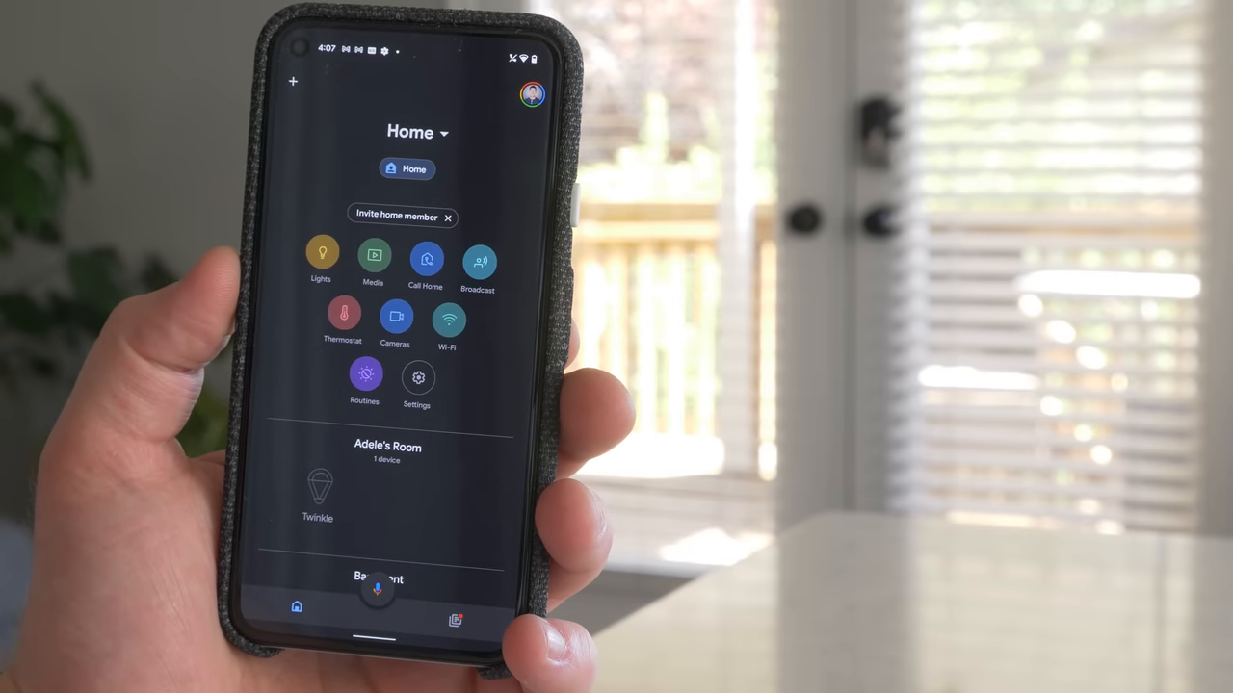
- Add a Works with Google device and search 'sun' to find the Sunsa service
click(293, 81)
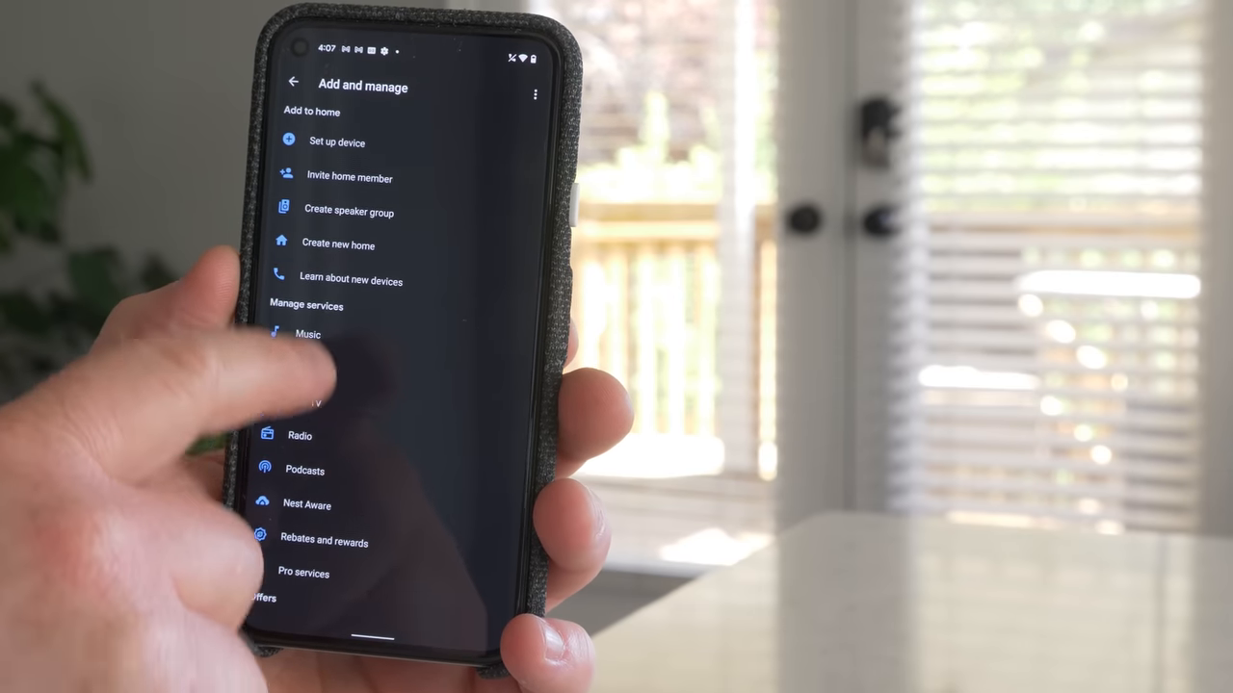
click(335, 142)
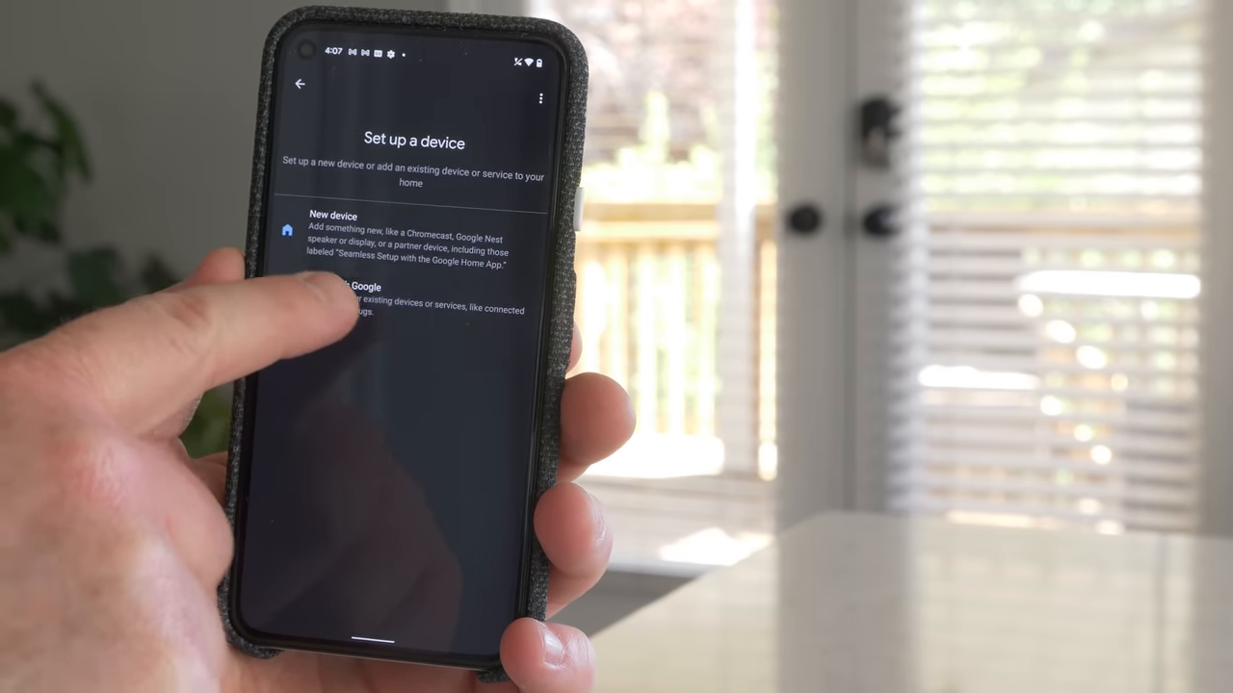
text(sun)
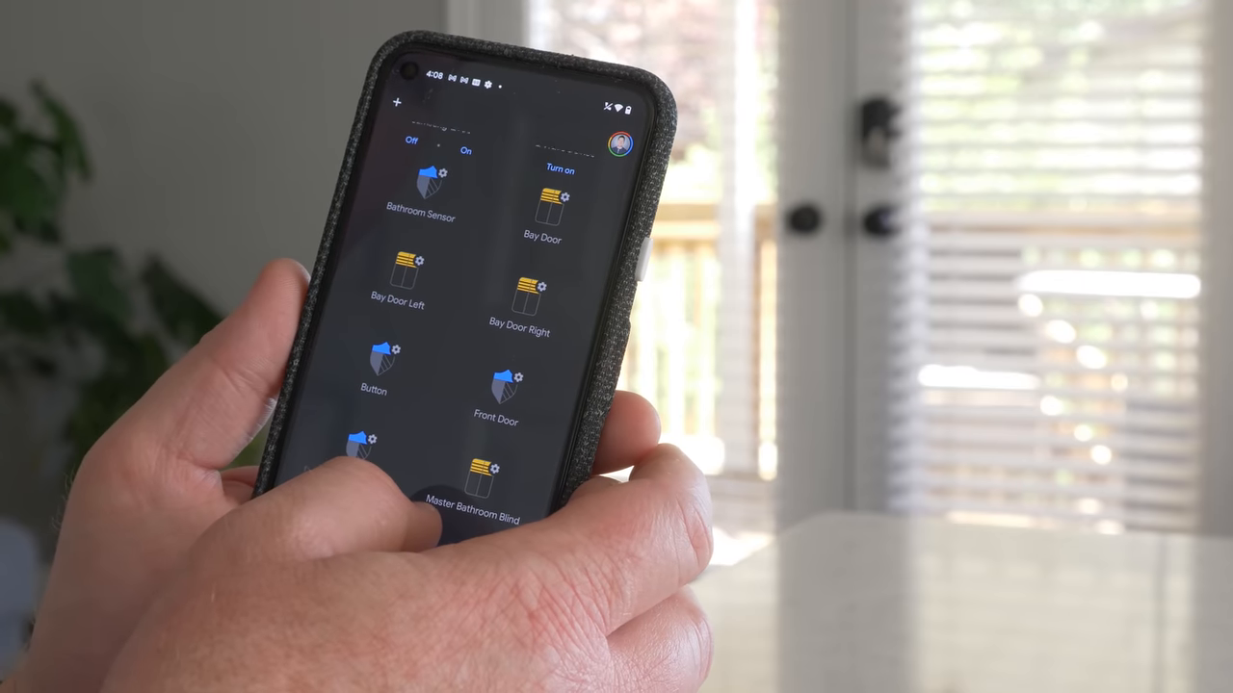
scroll(down, 3)
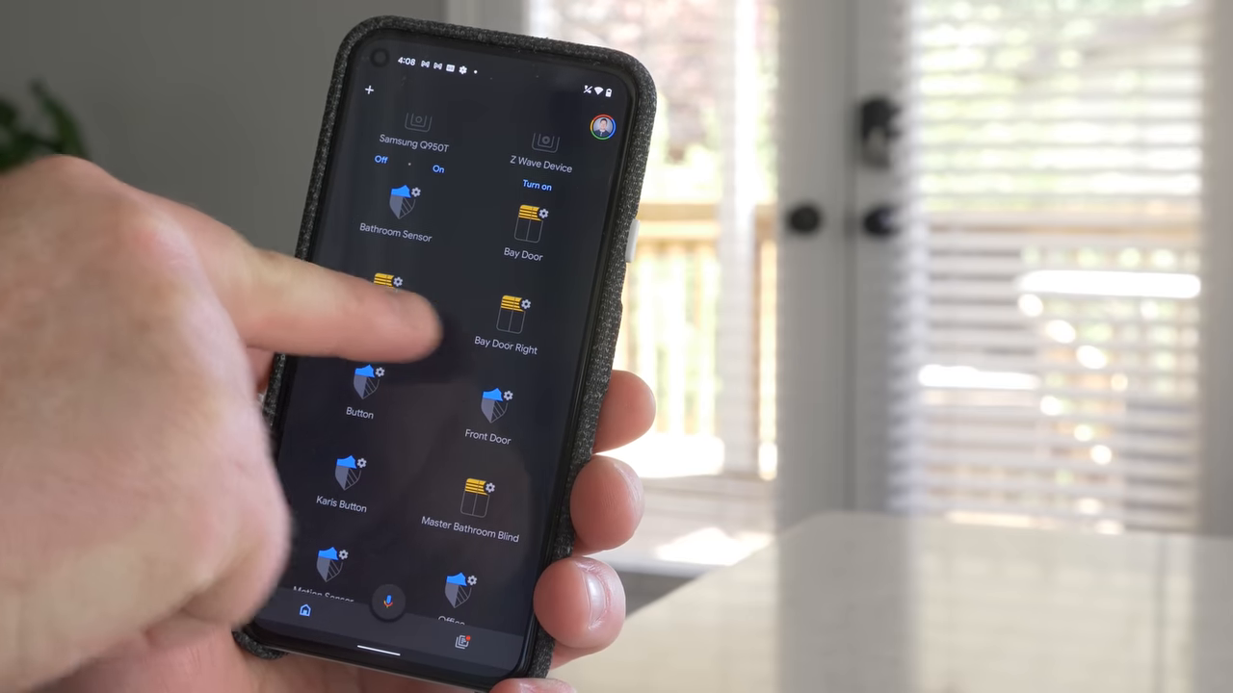
scroll(down, 3)
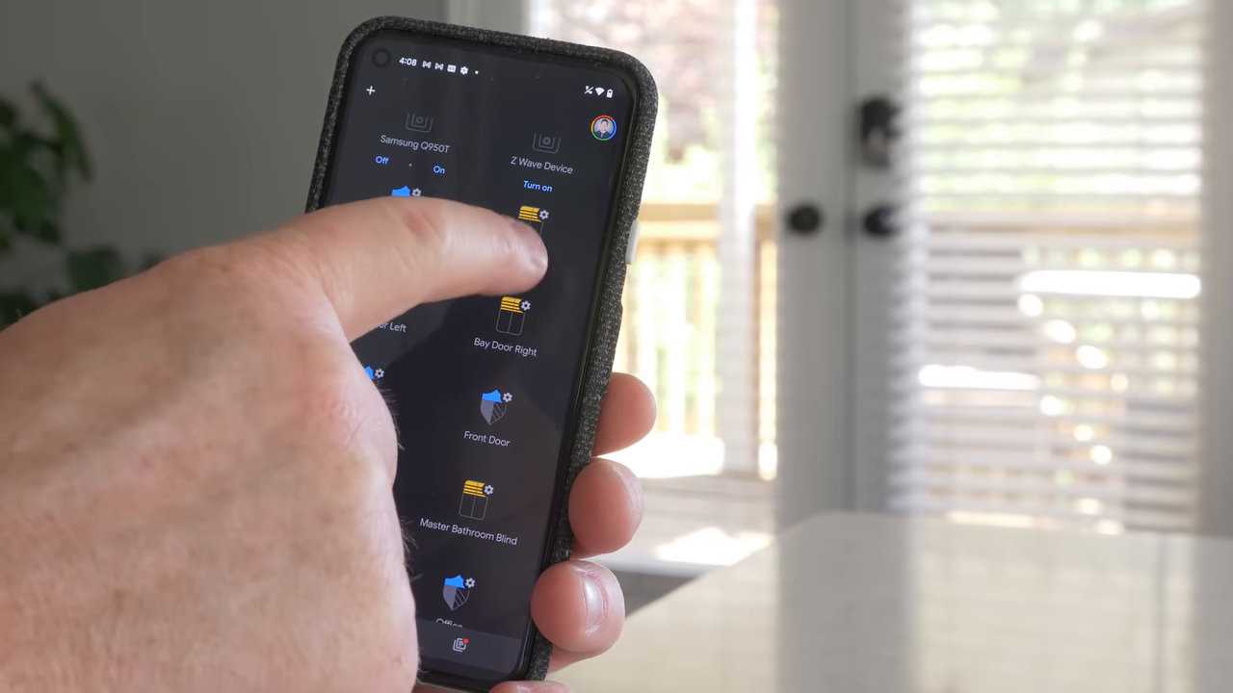
click(538, 220)
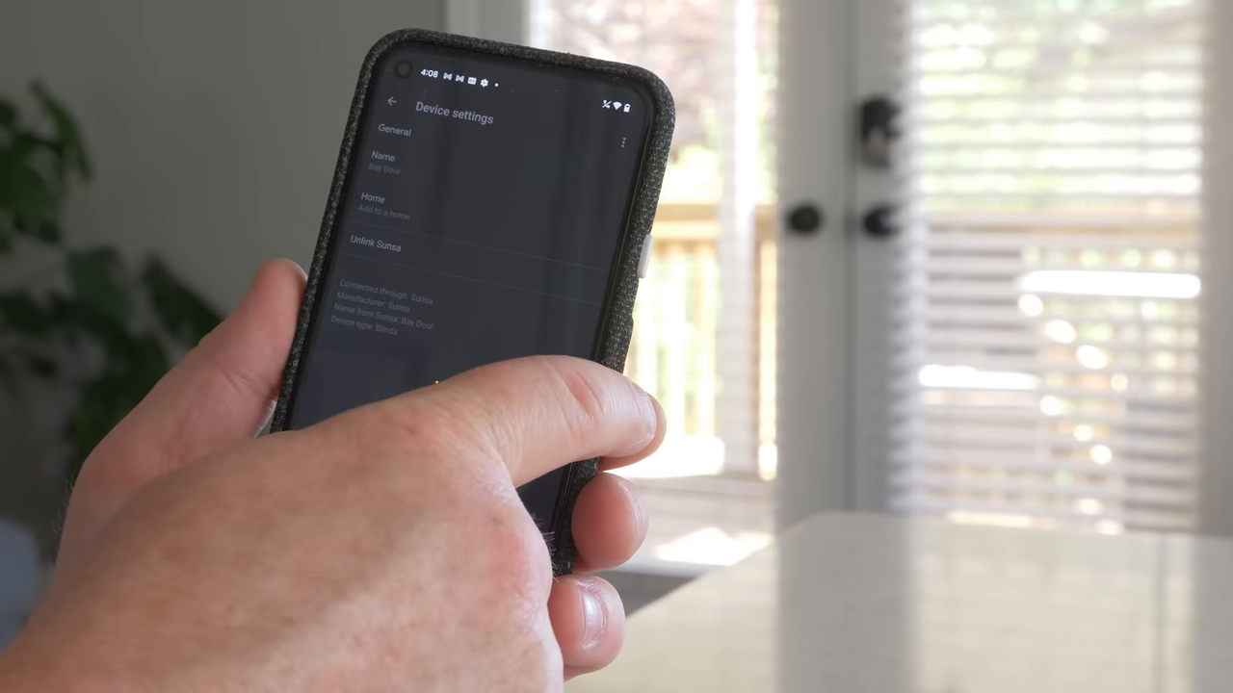
click(393, 104)
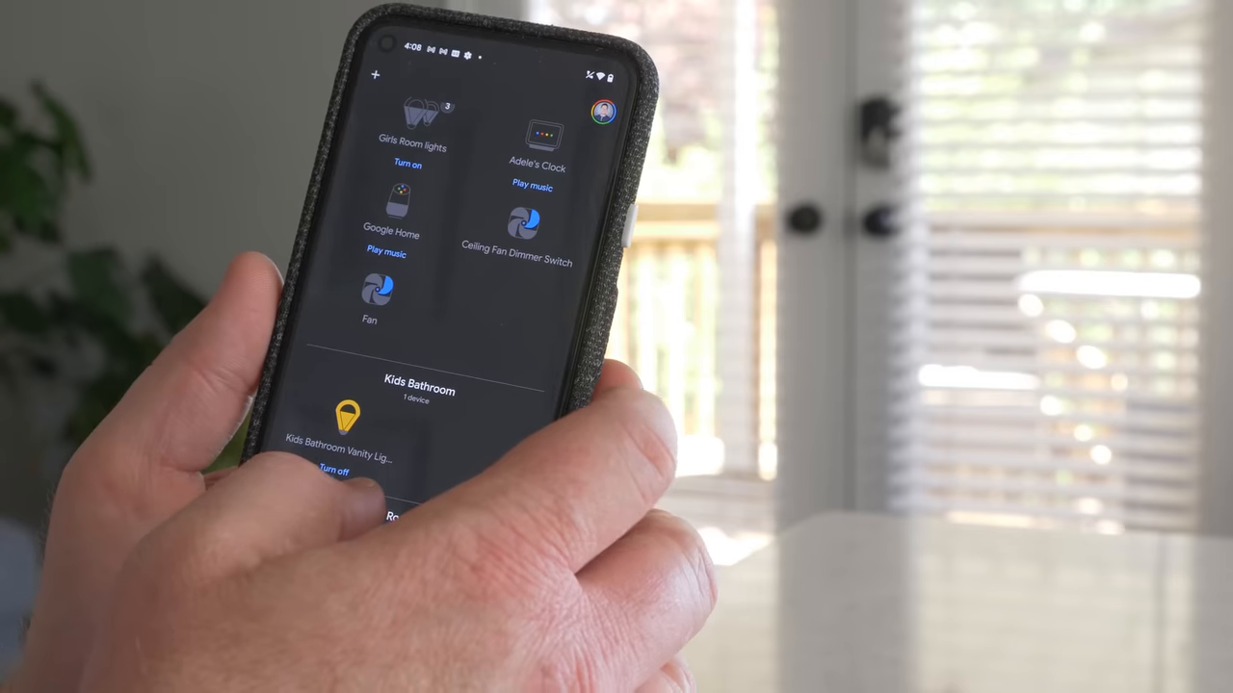
scroll(down, 3)
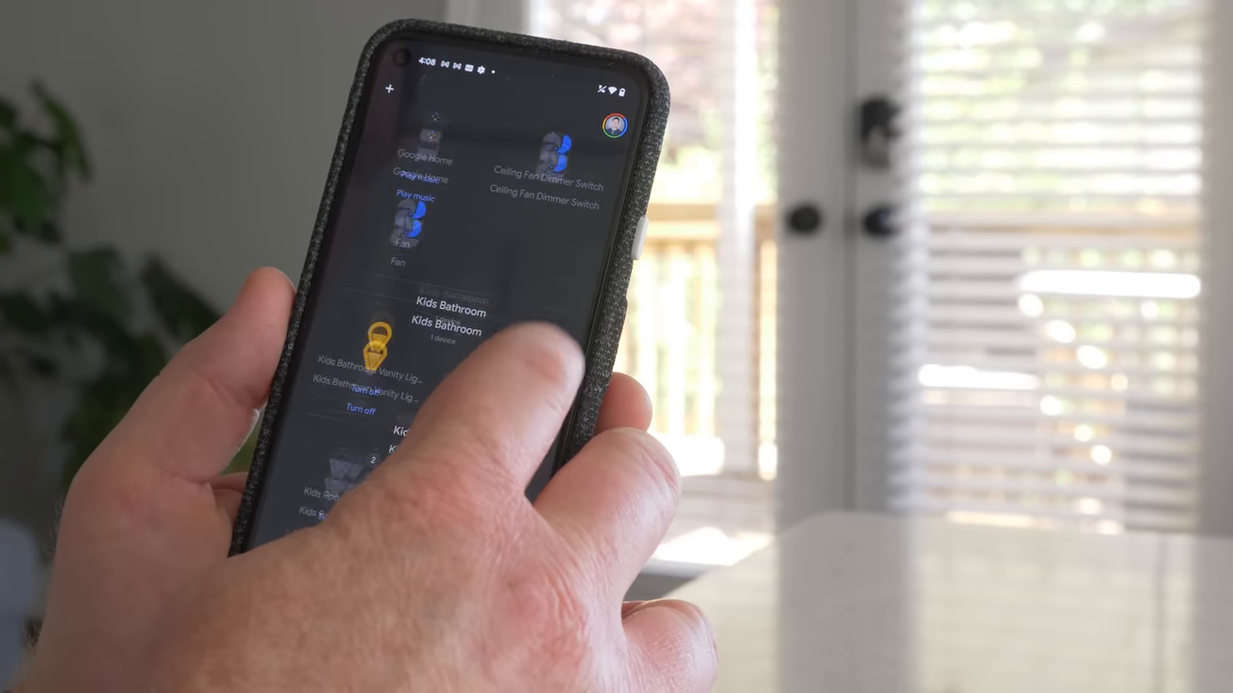